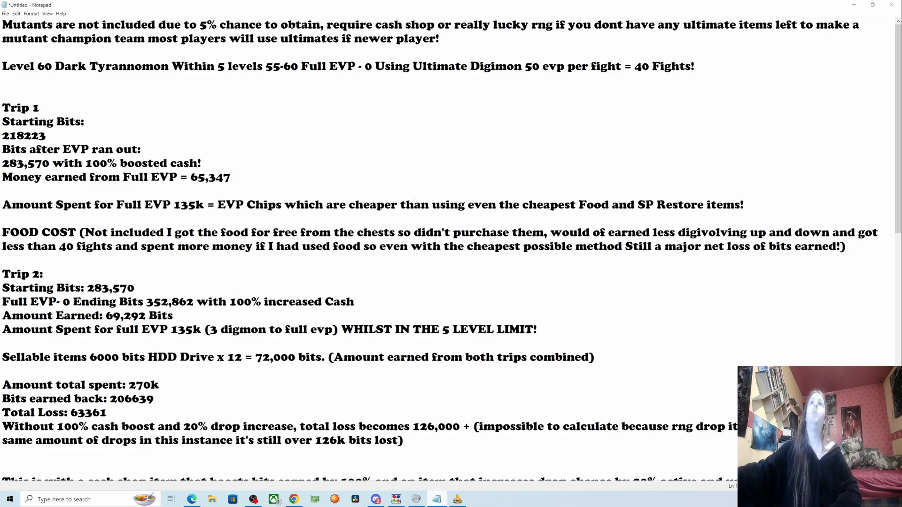
- Read through the Level 60 Dark Tyrannomon Trip 1 lines, highlighting starting bits 218223 and money earned
{"action": "left_click_drag", "start_coordinate": [2, 25], "coordinate": [206, 25]}
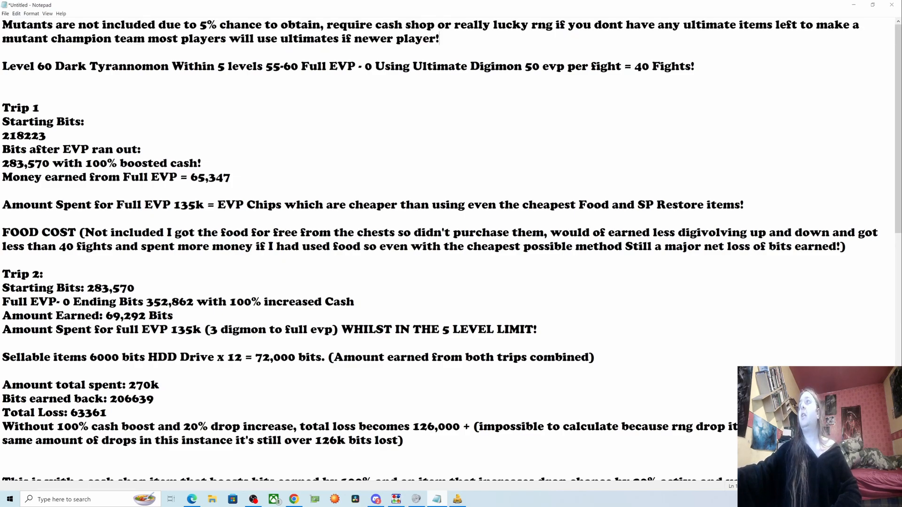
{"action": "double_click", "coordinate": [663, 66]}
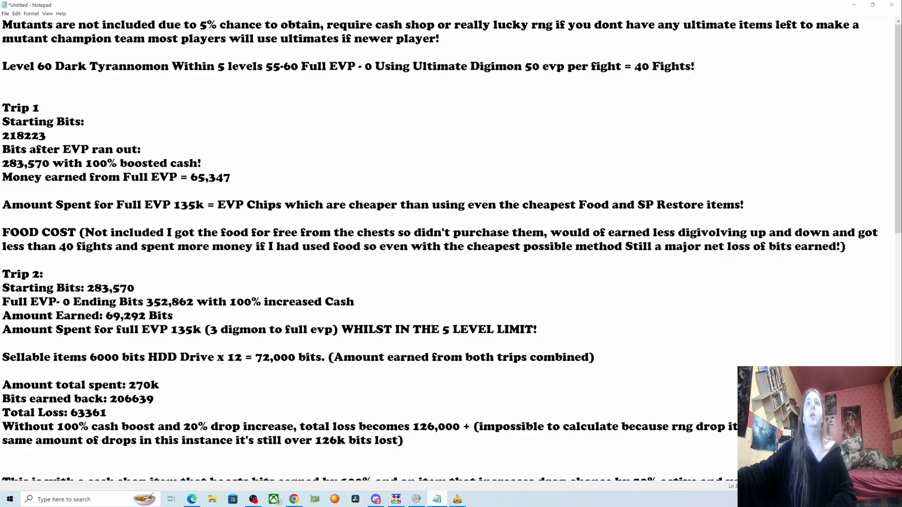
{"action": "left_click_drag", "start_coordinate": [1, 66], "coordinate": [153, 66]}
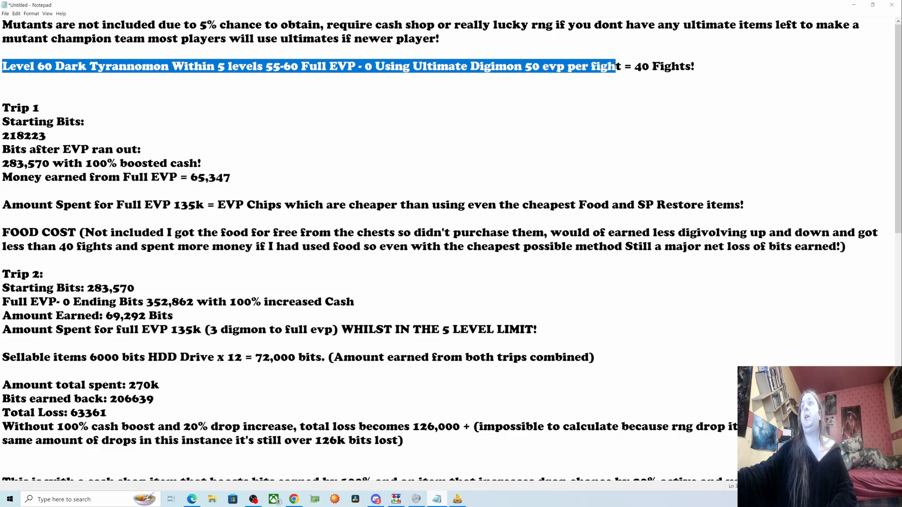
{"action": "left_click_drag", "start_coordinate": [615, 66], "coordinate": [695, 66]}
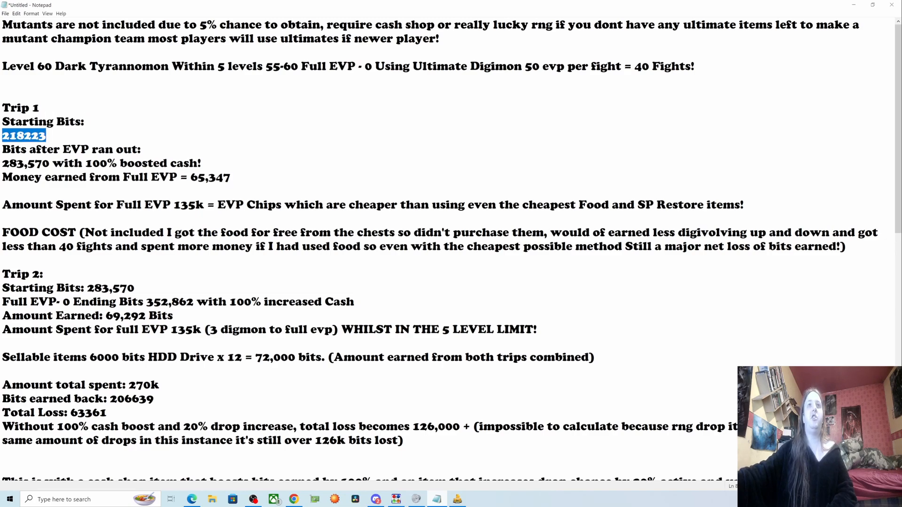
{"action": "double_click", "coordinate": [18, 150]}
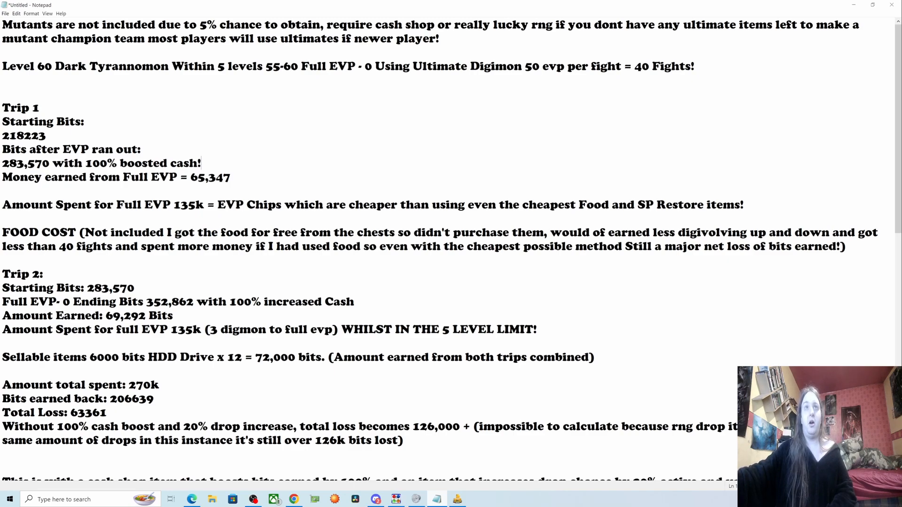
{"action": "left_click_drag", "start_coordinate": [2, 178], "coordinate": [203, 177]}
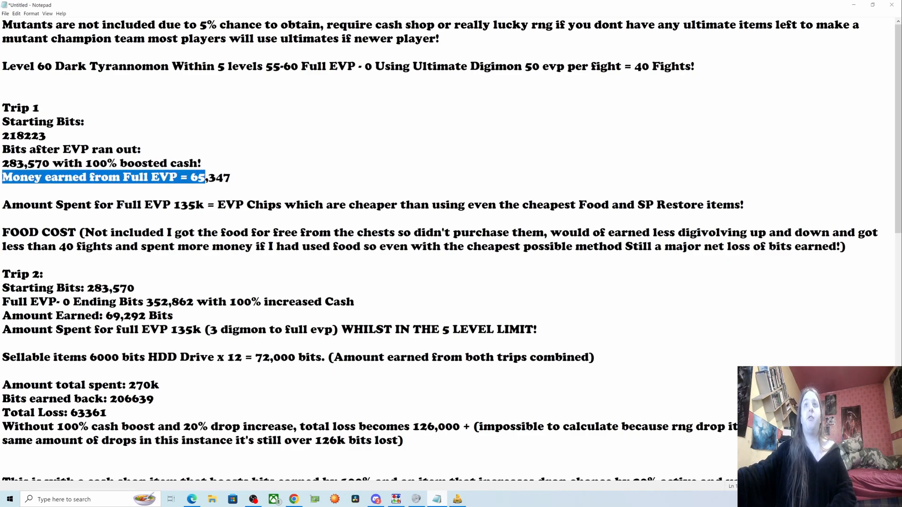
{"action": "left_click", "coordinate": [229, 178]}
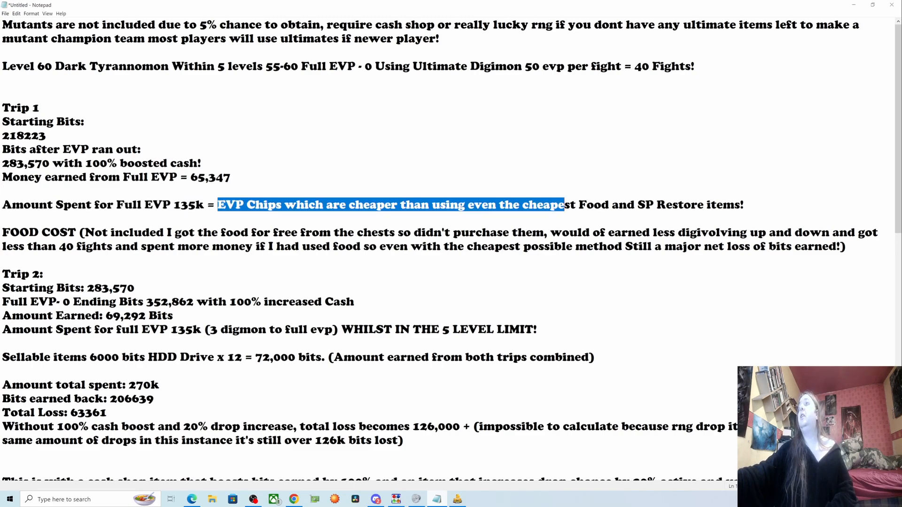
- Highlight the FOOD COST paragraph and its food explanation up to the Trip 2 heading
{"action": "left_click", "coordinate": [8, 246]}
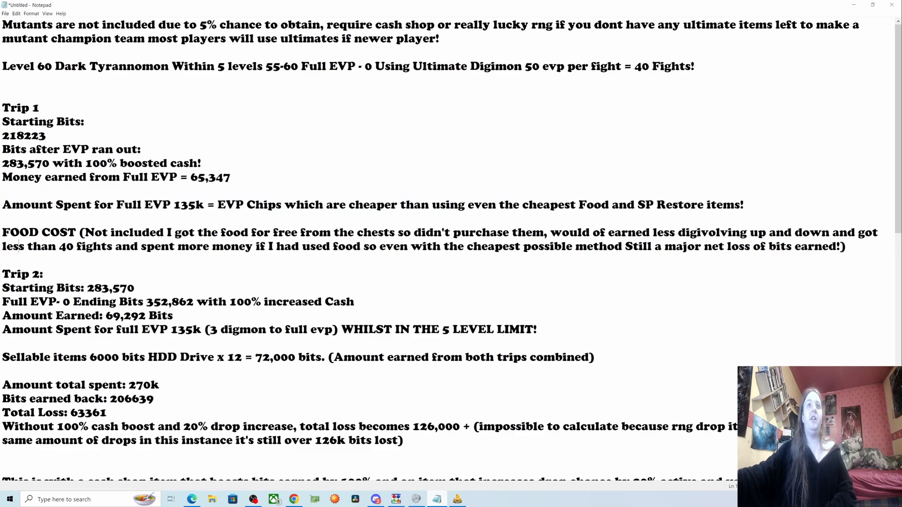
{"action": "left_click_drag", "start_coordinate": [2, 232], "coordinate": [210, 246]}
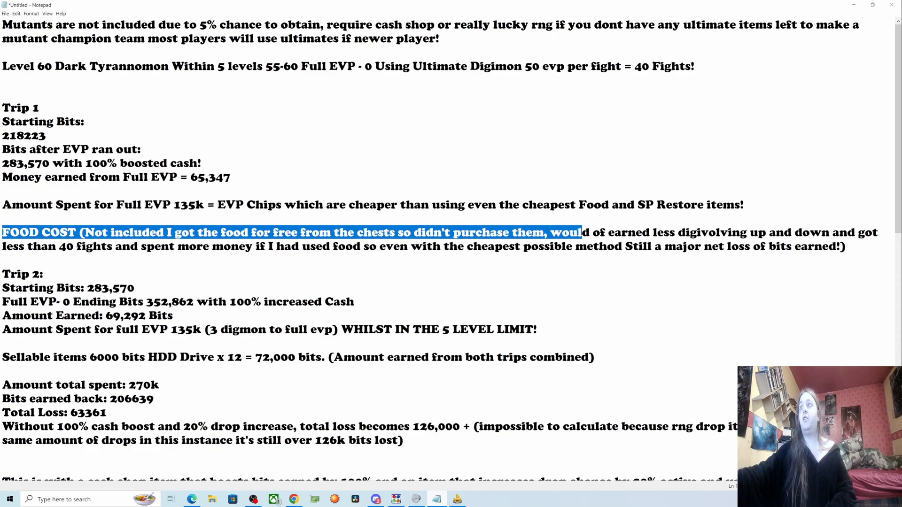
{"action": "left_click_drag", "start_coordinate": [582, 232], "coordinate": [858, 232]}
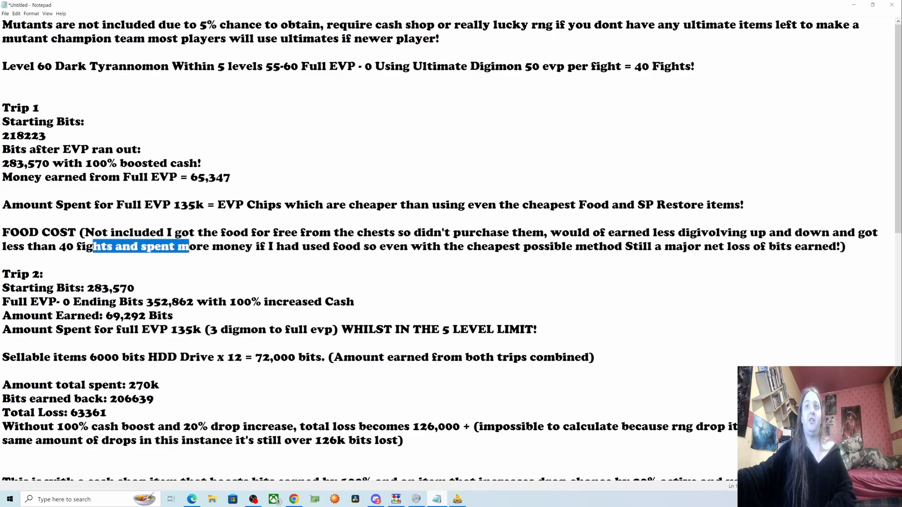
{"action": "left_click_drag", "start_coordinate": [188, 247], "coordinate": [338, 246]}
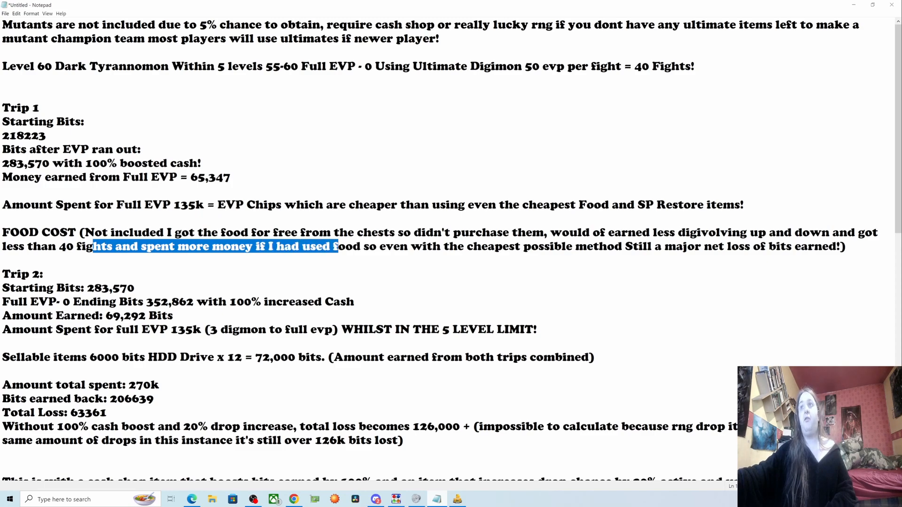
{"action": "left_click_drag", "start_coordinate": [338, 246], "coordinate": [553, 246]}
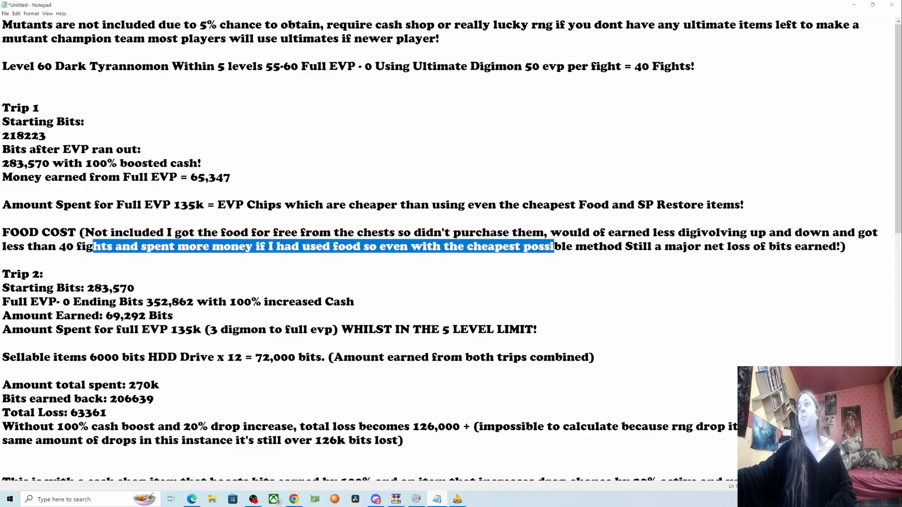
{"action": "left_click_drag", "start_coordinate": [553, 247], "coordinate": [844, 247]}
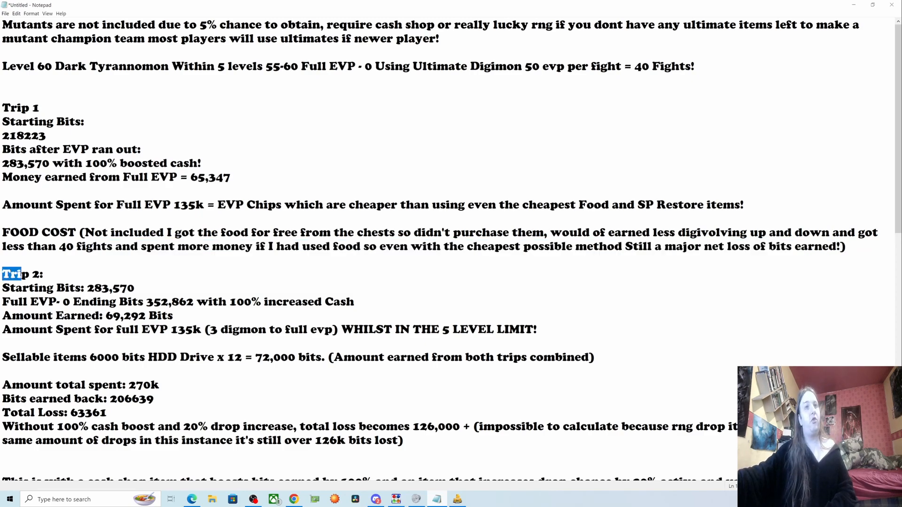
- Highlight the Trip 2 ending bits, 135k amount spent, and sellable items at 6000 bits totalling 72,000
{"action": "left_click_drag", "start_coordinate": [12, 274], "coordinate": [121, 287]}
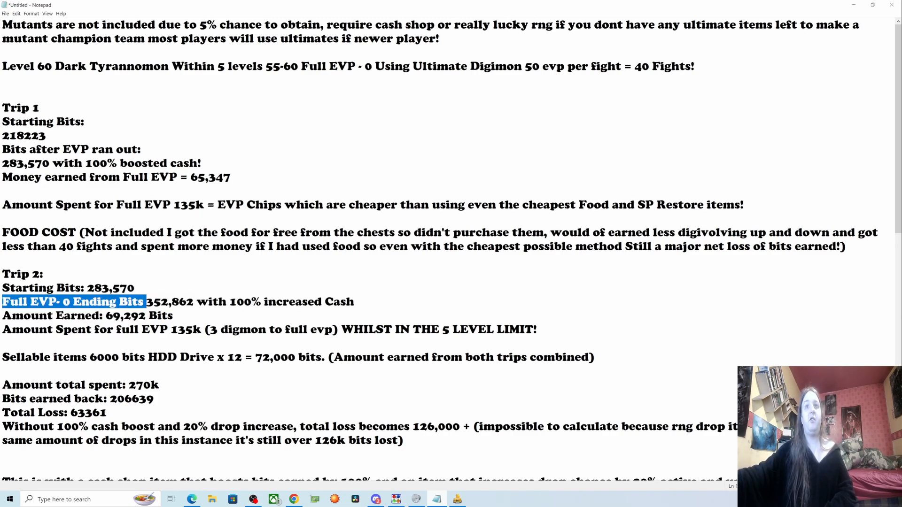
{"action": "left_click_drag", "start_coordinate": [147, 302], "coordinate": [195, 301]}
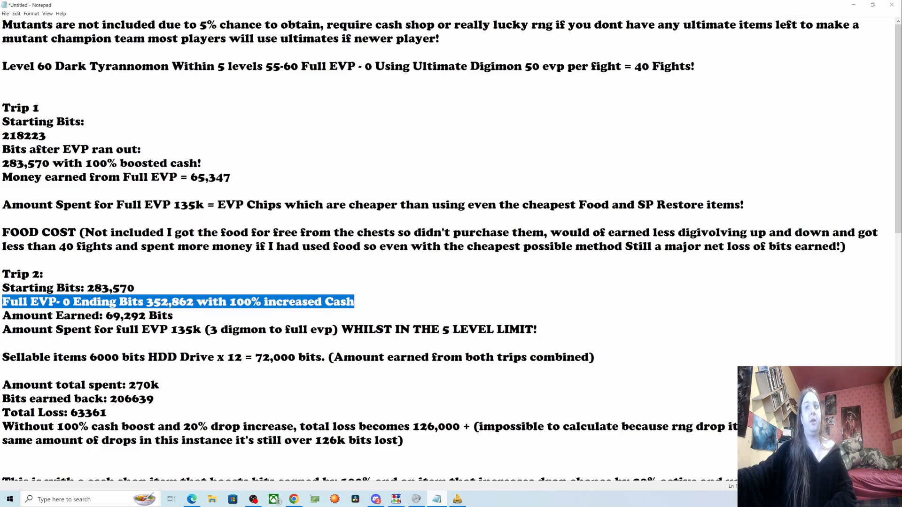
{"action": "left_click", "coordinate": [403, 301]}
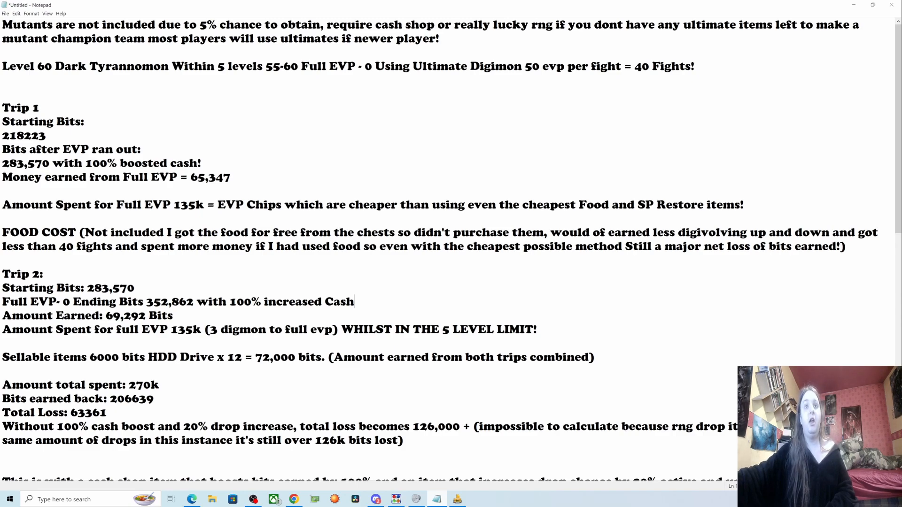
{"action": "double_click", "coordinate": [27, 316]}
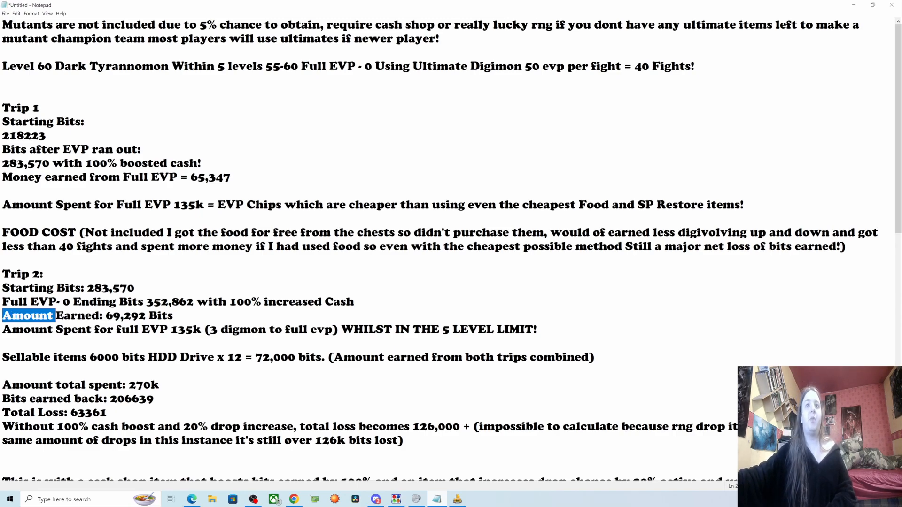
{"action": "left_click_drag", "start_coordinate": [29, 316], "coordinate": [172, 316]}
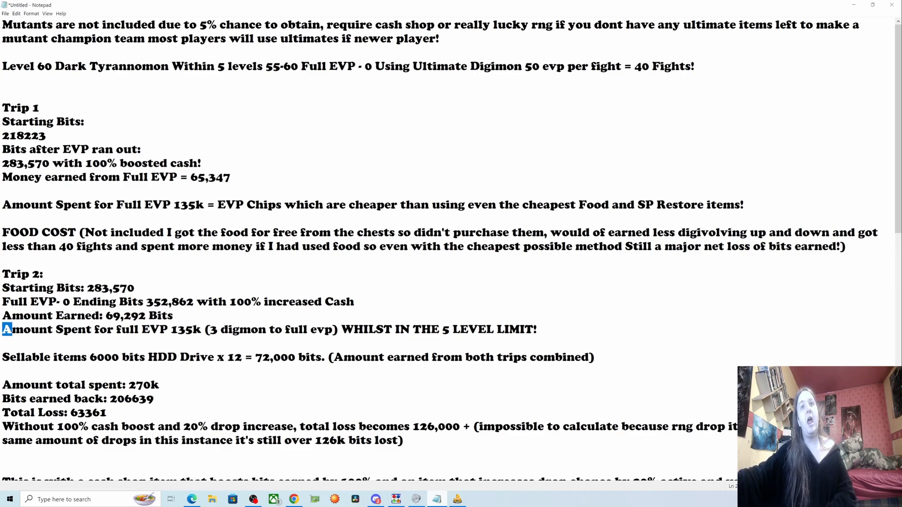
{"action": "left_click_drag", "start_coordinate": [6, 329], "coordinate": [213, 329]}
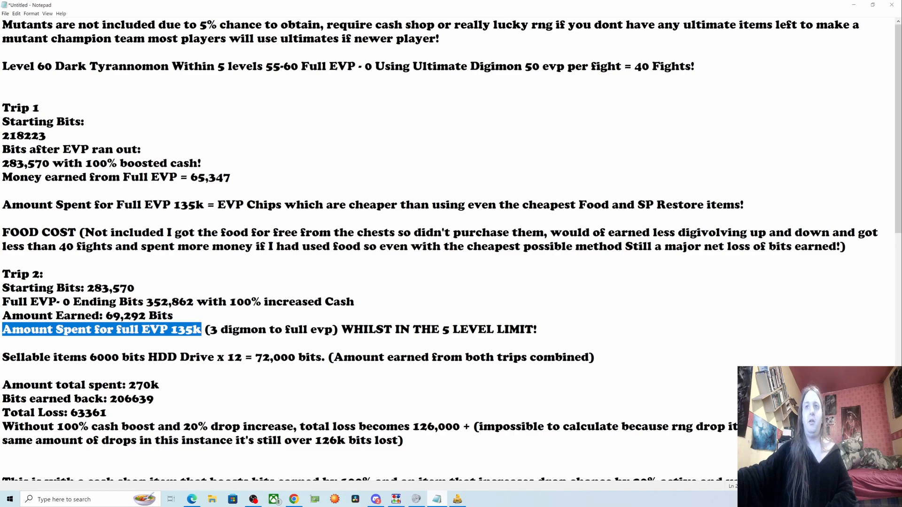
{"action": "left_click_drag", "start_coordinate": [201, 329], "coordinate": [538, 329]}
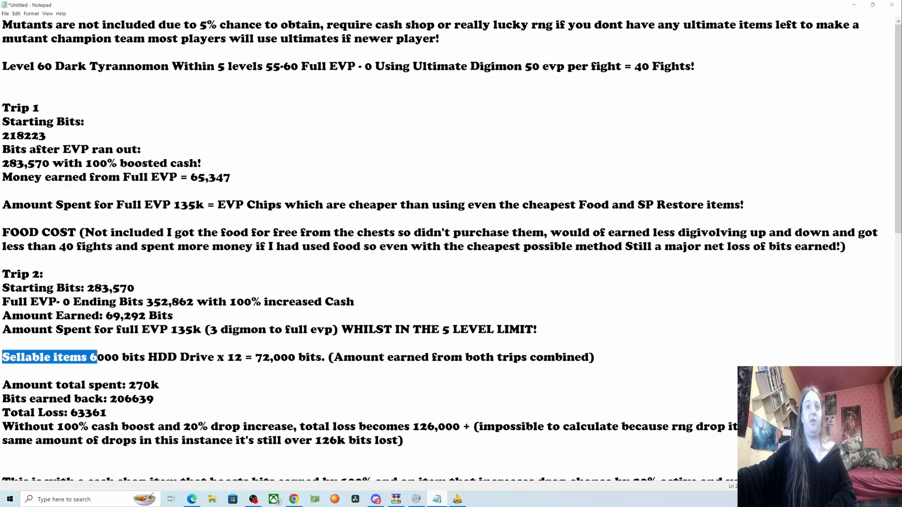
{"action": "left_click_drag", "start_coordinate": [98, 357], "coordinate": [155, 357]}
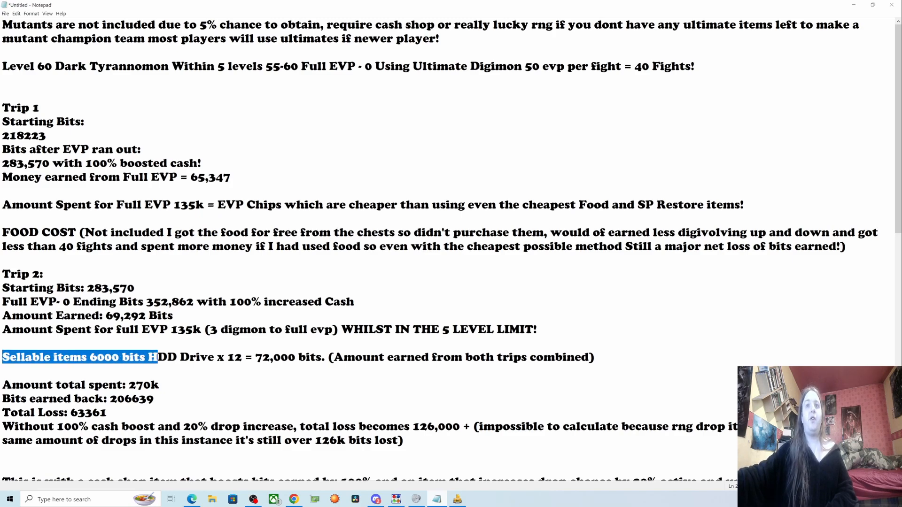
{"action": "left_click_drag", "start_coordinate": [155, 358], "coordinate": [241, 357]}
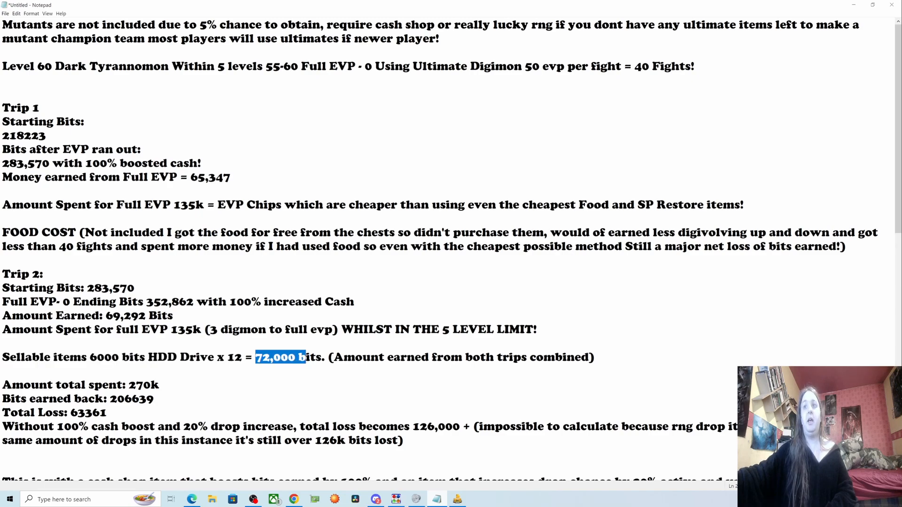
{"action": "left_click_drag", "start_coordinate": [308, 358], "coordinate": [327, 357]}
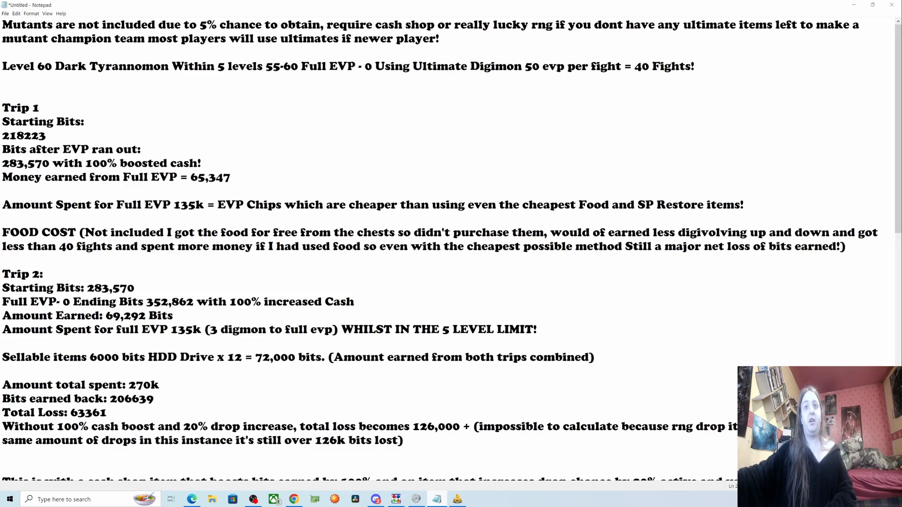
- Scroll down and highlight the next lines of the grinding notes while reading them
{"action": "scroll", "scroll_direction": "down", "scroll_amount": 3}
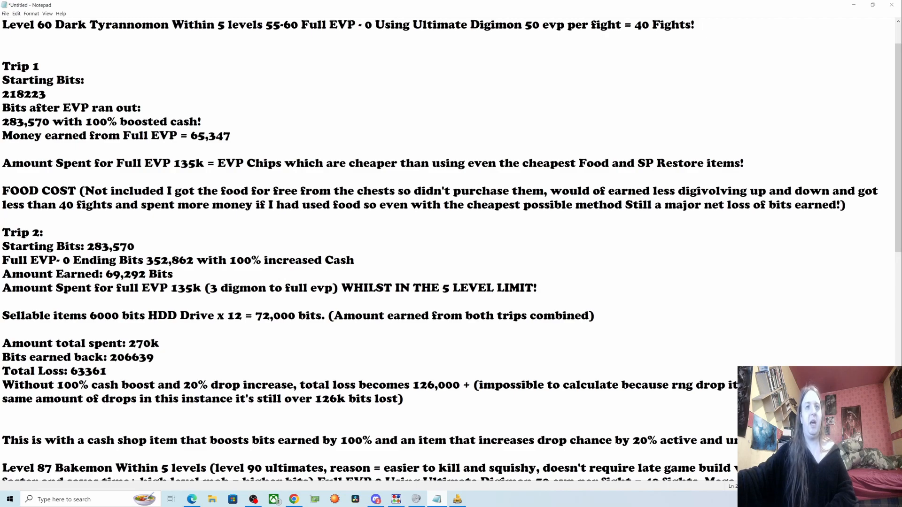
{"action": "double_click", "coordinate": [6, 357]}
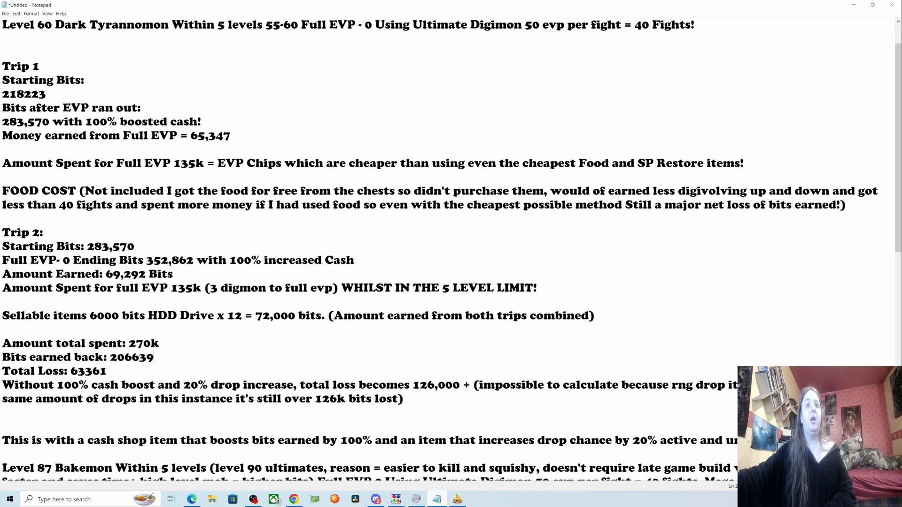
{"action": "triple_click", "coordinate": [54, 371]}
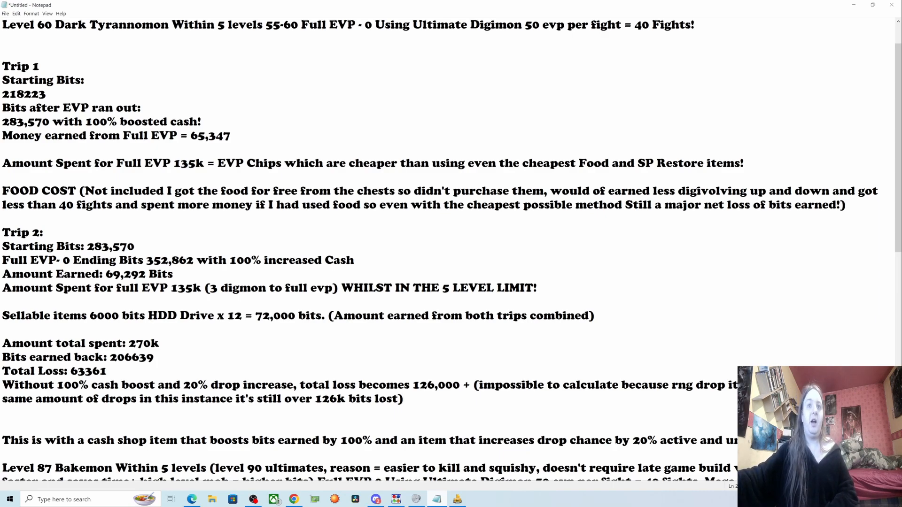
{"action": "double_click", "coordinate": [87, 370]}
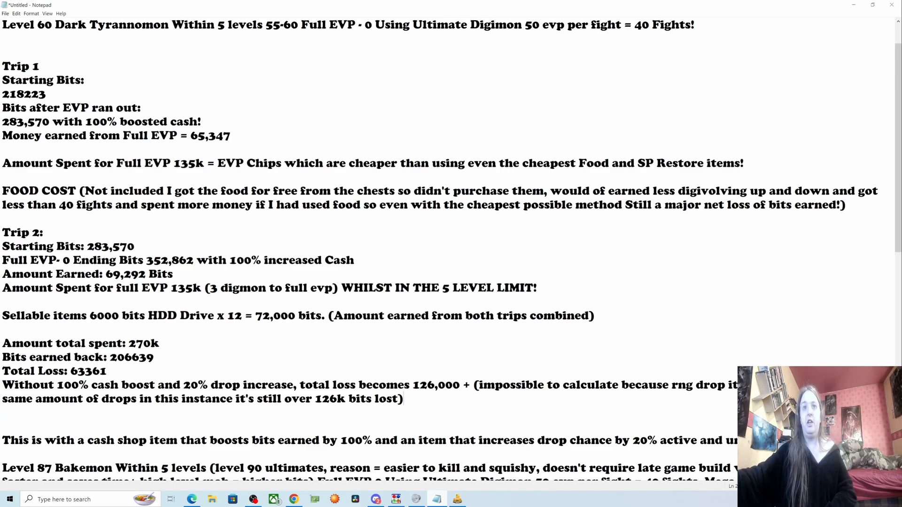
{"action": "double_click", "coordinate": [86, 371]}
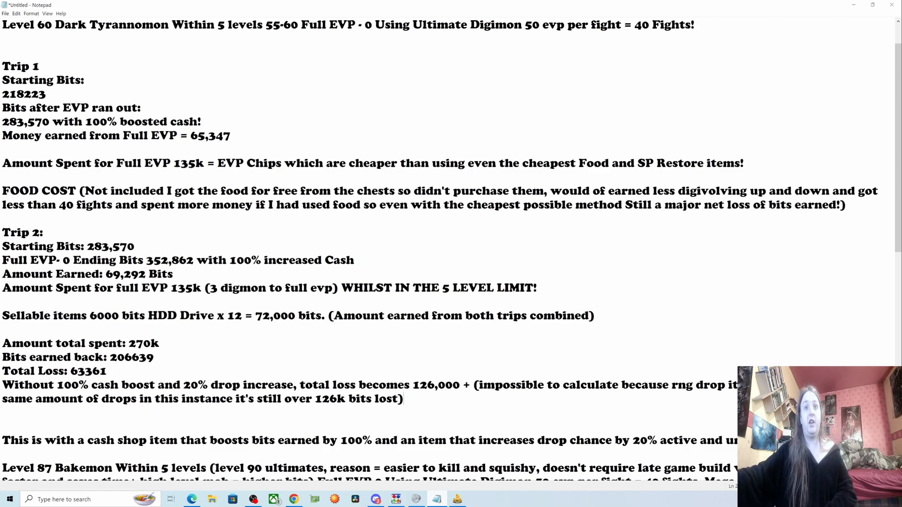
{"action": "scroll", "scroll_direction": "down", "scroll_amount": 3}
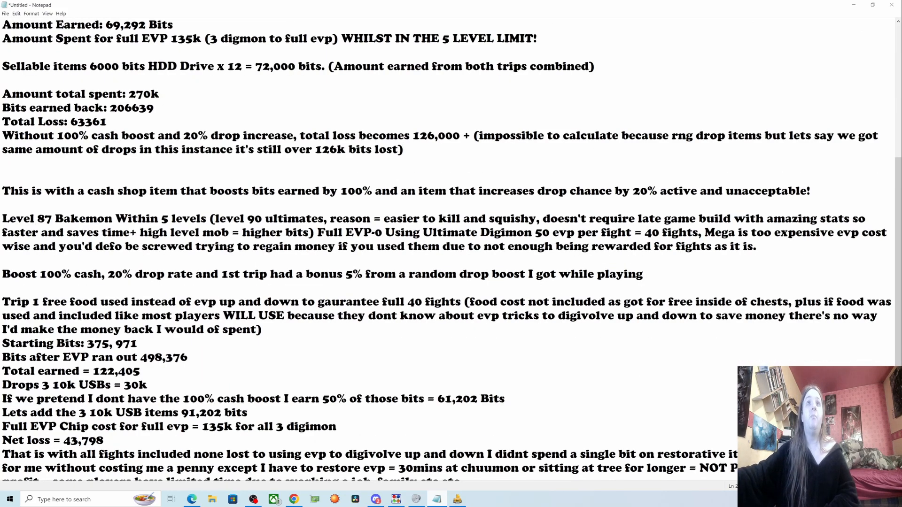
{"action": "left_click_drag", "start_coordinate": [2, 191], "coordinate": [307, 191]}
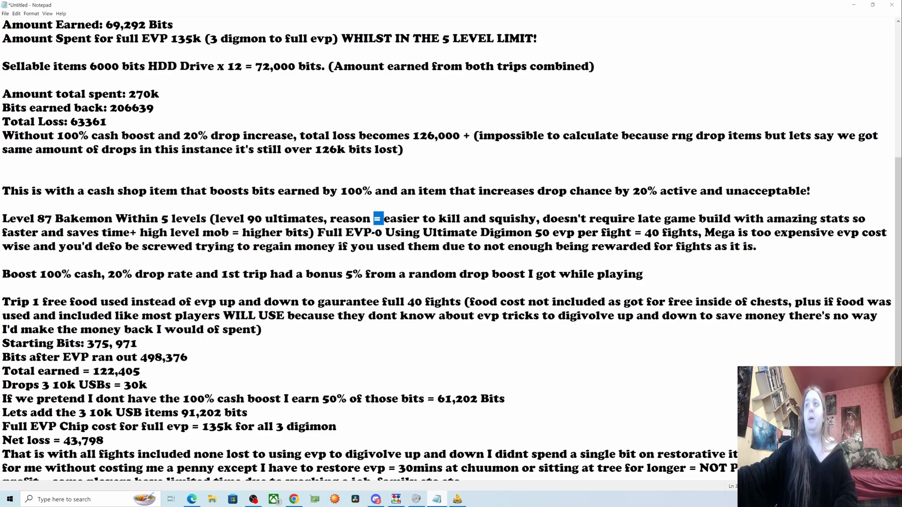
- Highlight why Bakemon is easy to kill, the unregainable money note and the 100% cash, 20% drop boost
{"action": "left_click_drag", "start_coordinate": [375, 218], "coordinate": [565, 218]}
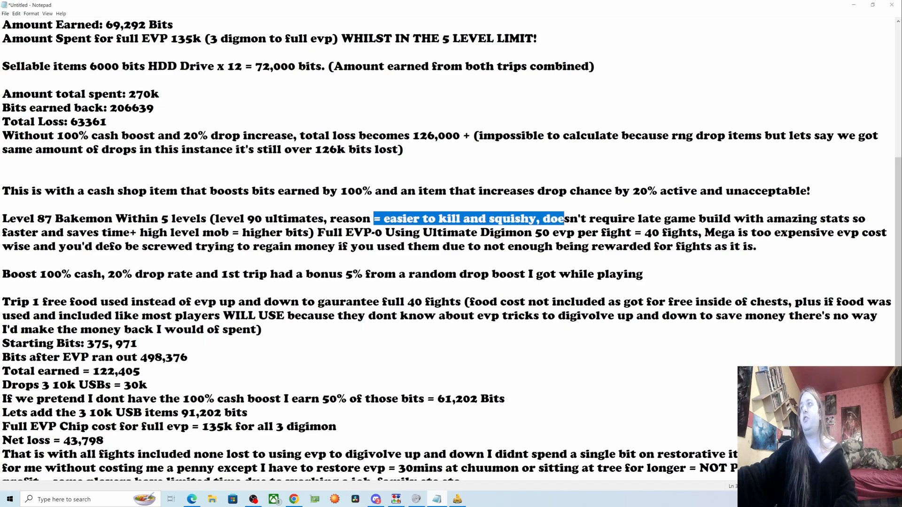
{"action": "left_click_drag", "start_coordinate": [563, 218], "coordinate": [857, 218]}
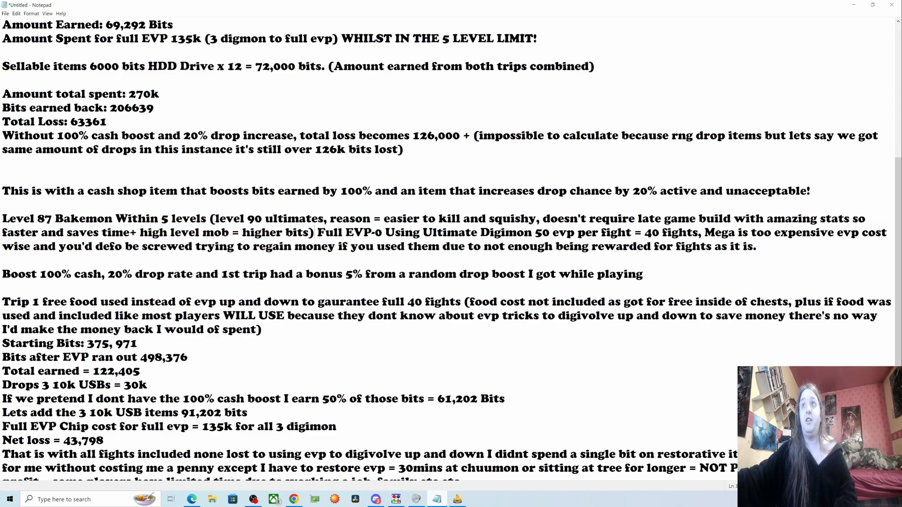
{"action": "double_click", "coordinate": [347, 232]}
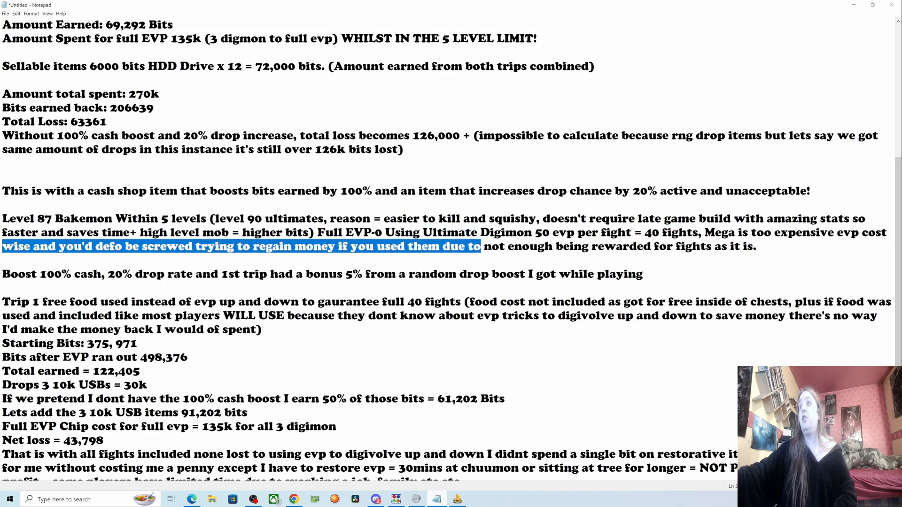
{"action": "left_click_drag", "start_coordinate": [481, 246], "coordinate": [758, 246]}
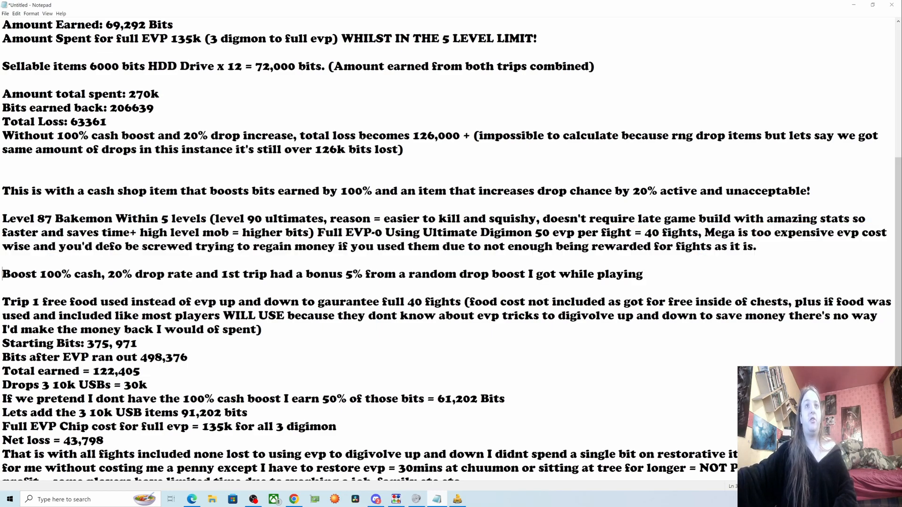
{"action": "left_click_drag", "start_coordinate": [2, 273], "coordinate": [164, 273]}
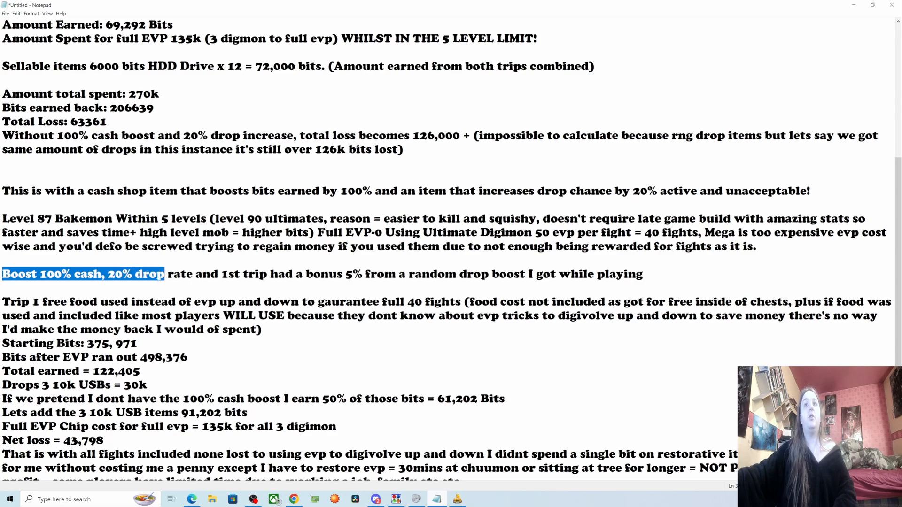
{"action": "left_click_drag", "start_coordinate": [163, 273], "coordinate": [330, 273]}
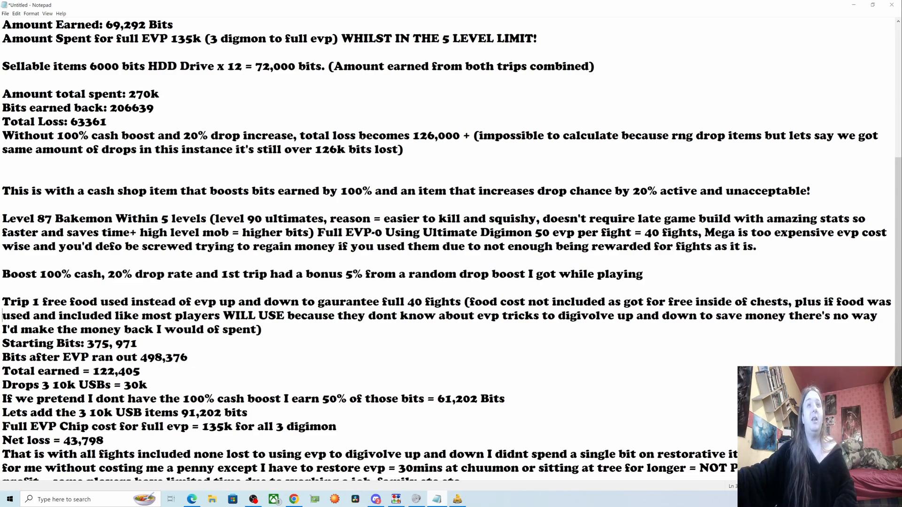
- Highlight the Trip 1 free-food-instead-of-EVP line and the note that food cost isn't included
{"action": "scroll", "scroll_direction": "down", "scroll_amount": 3}
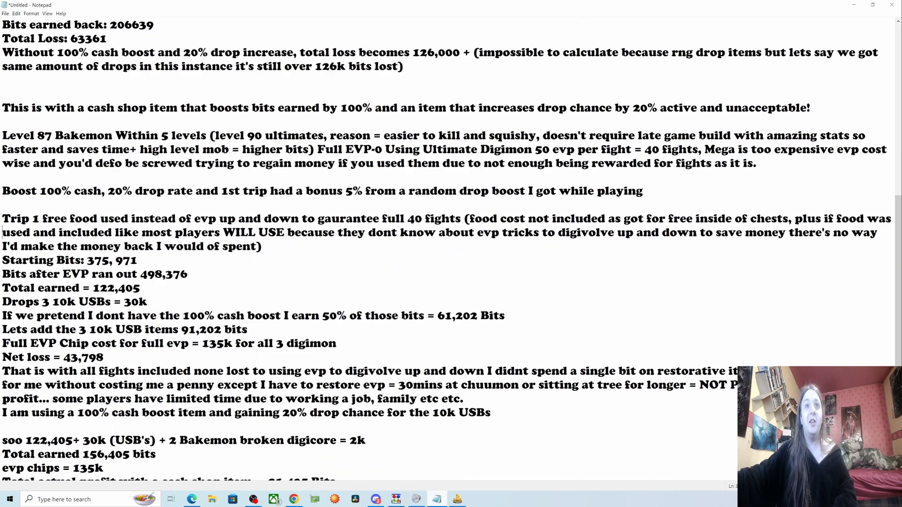
{"action": "left_click_drag", "start_coordinate": [2, 219], "coordinate": [84, 219]}
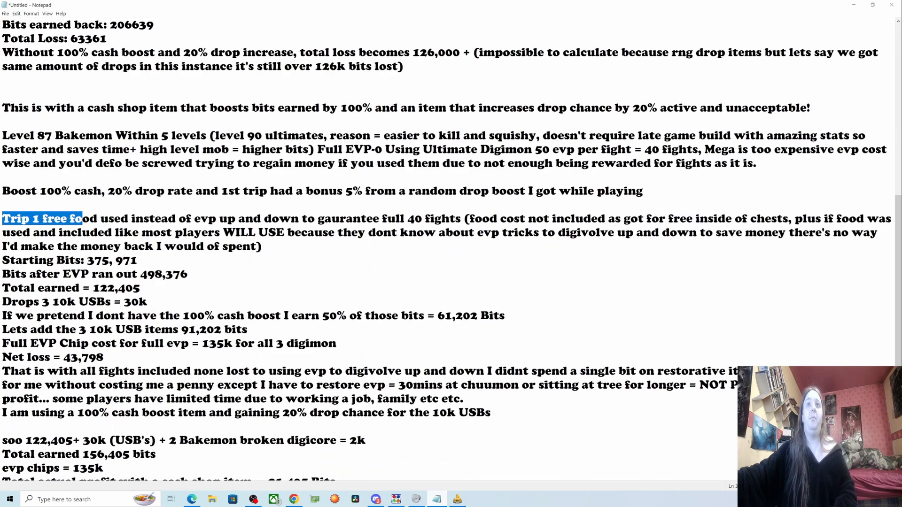
{"action": "left_click_drag", "start_coordinate": [66, 219], "coordinate": [235, 219]}
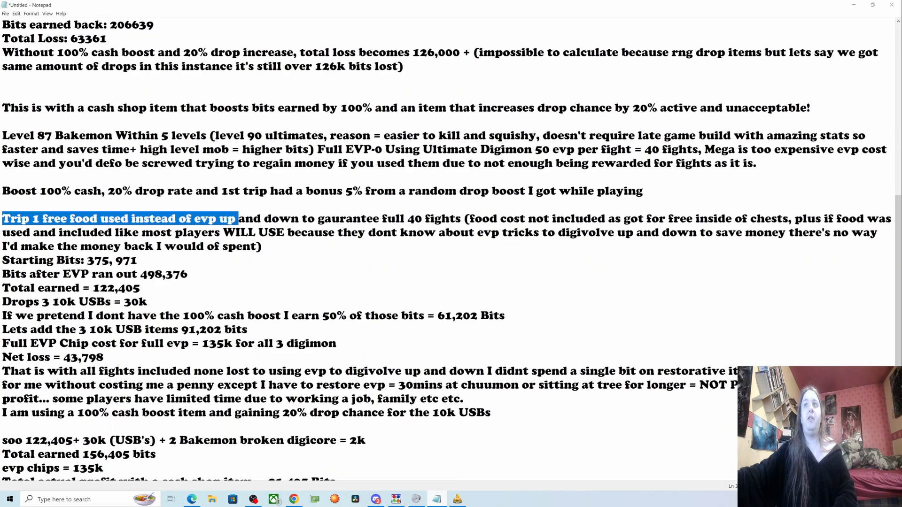
{"action": "left_click_drag", "start_coordinate": [236, 219], "coordinate": [455, 219]}
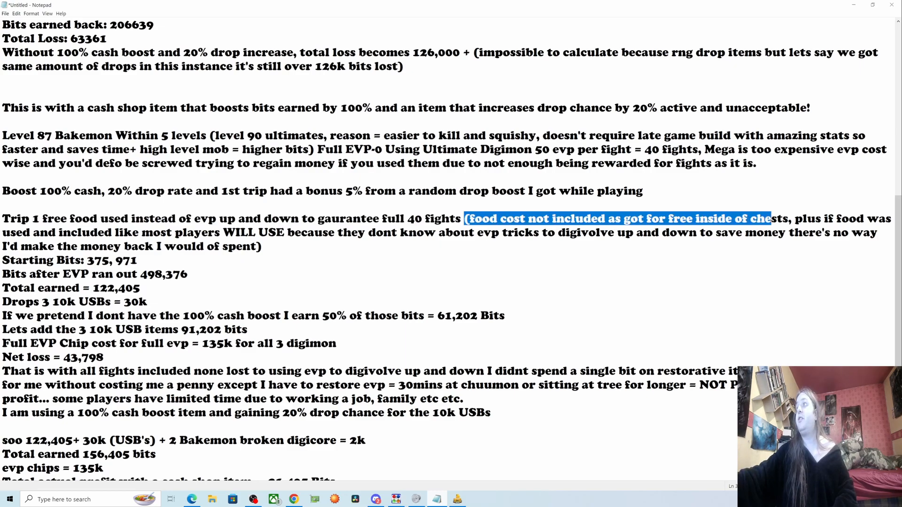
{"action": "left_click_drag", "start_coordinate": [770, 219], "coordinate": [533, 232]}
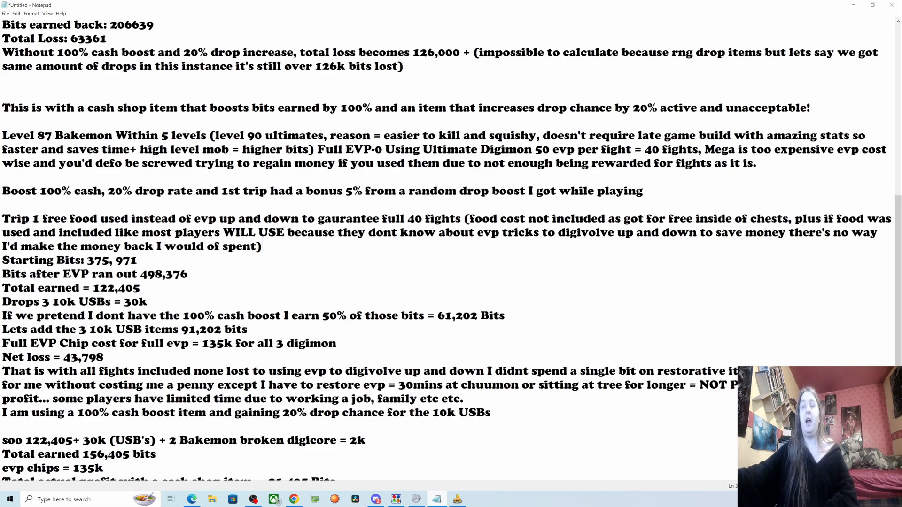
- Highlight the Bakemon Trip 1 Starting Bits: 375,971 line and the following drops lines
{"action": "left_click_drag", "start_coordinate": [2, 260], "coordinate": [101, 260]}
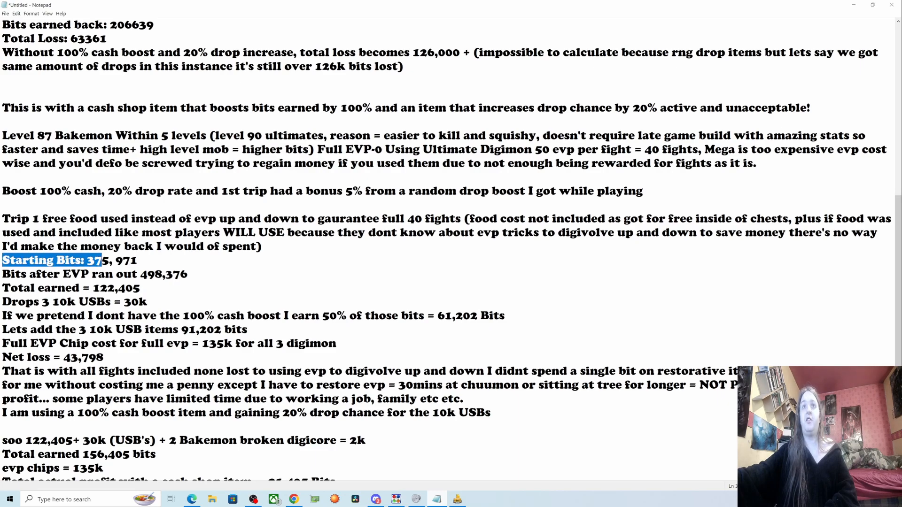
{"action": "left_click", "coordinate": [135, 261]}
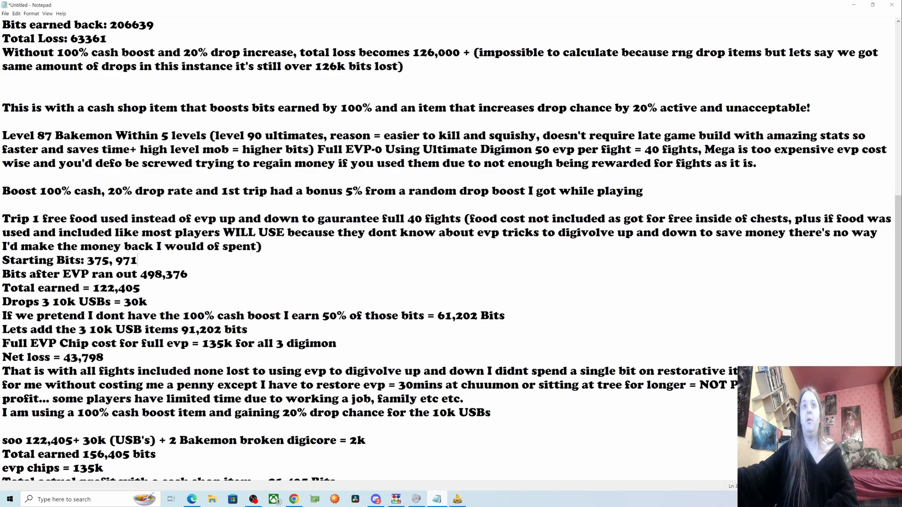
{"action": "left_click_drag", "start_coordinate": [3, 260], "coordinate": [137, 261]}
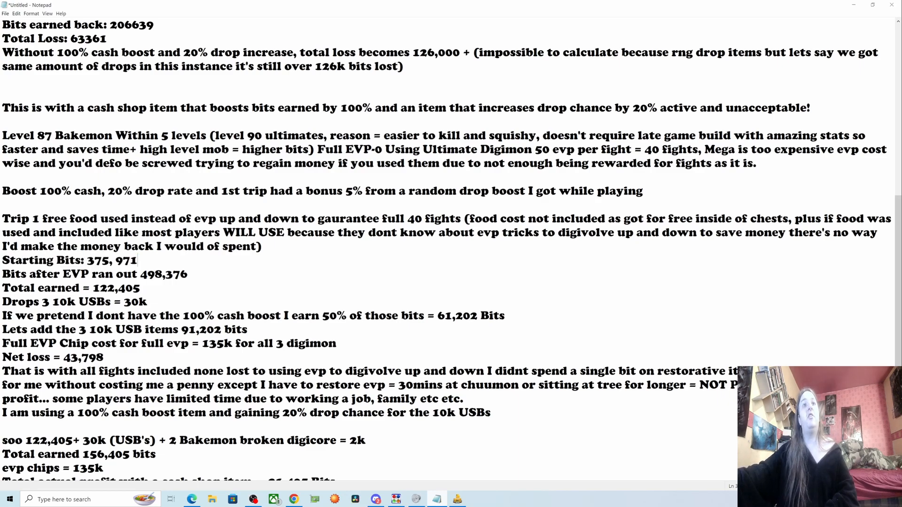
{"action": "left_click_drag", "start_coordinate": [2, 261], "coordinate": [138, 261]}
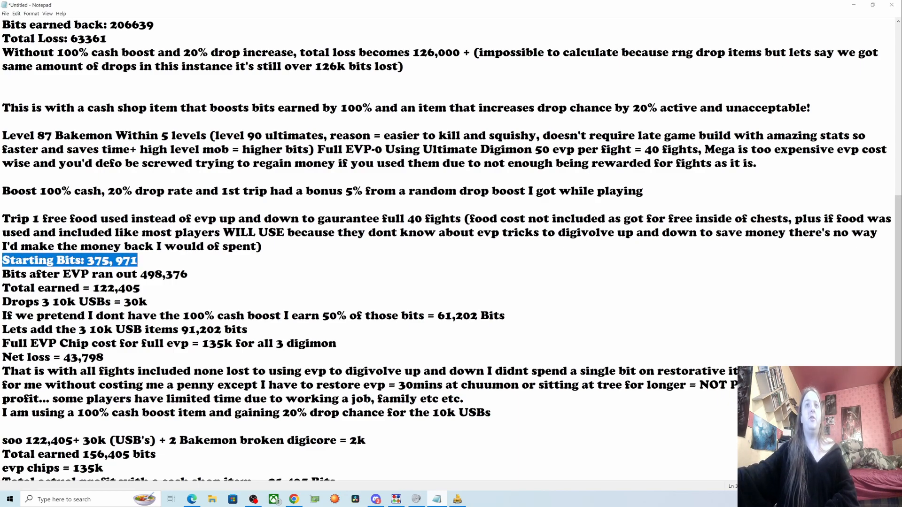
{"action": "double_click", "coordinate": [11, 274]}
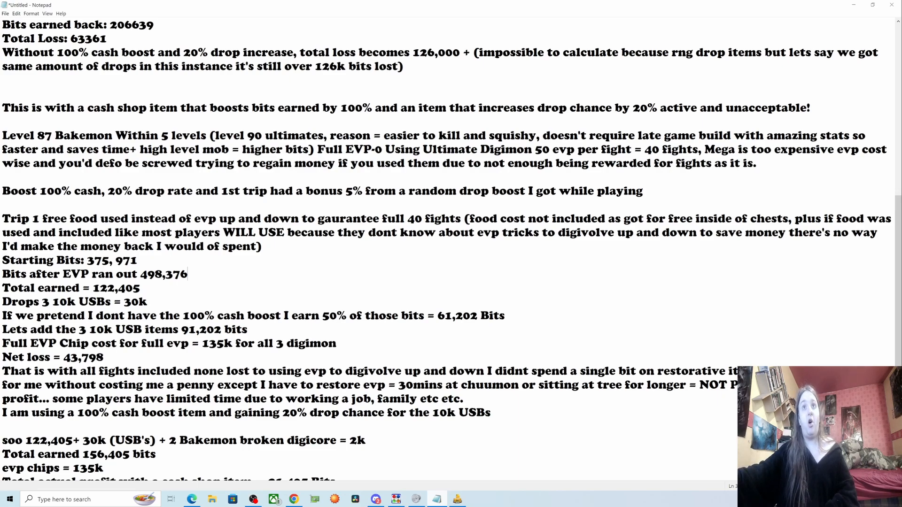
{"action": "triple_click", "coordinate": [71, 287]}
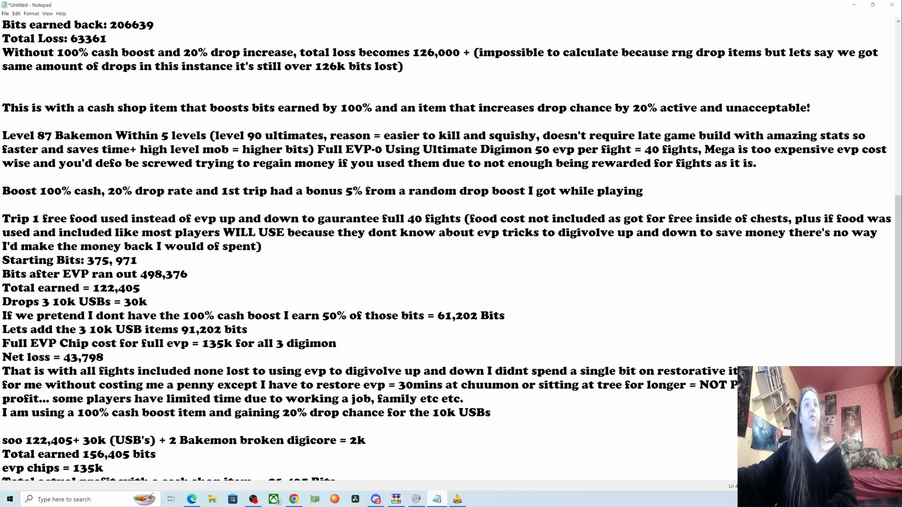
{"action": "double_click", "coordinate": [15, 302]}
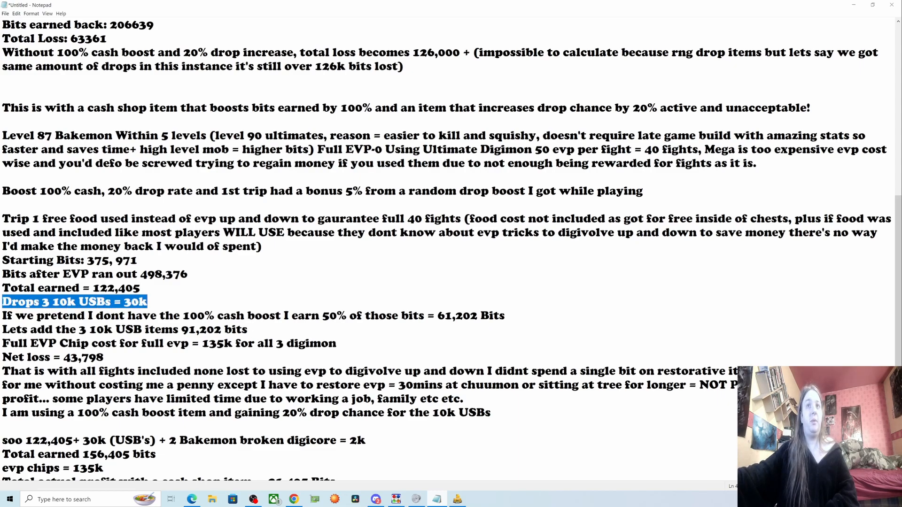
{"action": "left_click", "coordinate": [147, 301]}
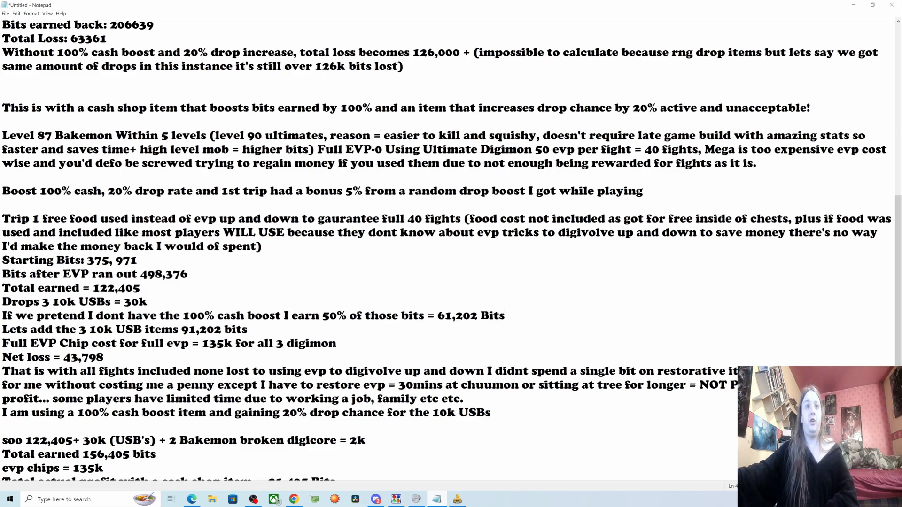
- Highlight the restorative items sentence and the cash boost and drop chance line
{"action": "left_click_drag", "start_coordinate": [1, 329], "coordinate": [83, 329]}
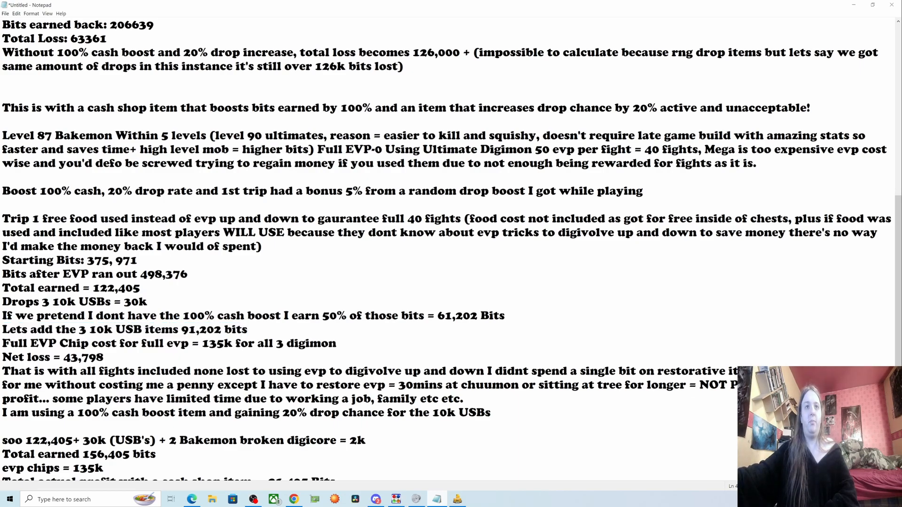
{"action": "left_click_drag", "start_coordinate": [2, 344], "coordinate": [115, 344]}
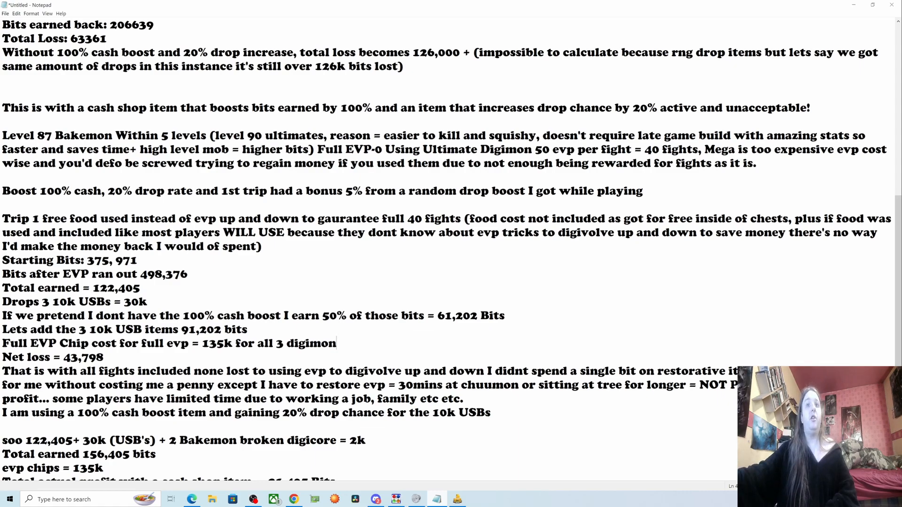
{"action": "triple_click", "coordinate": [50, 358]}
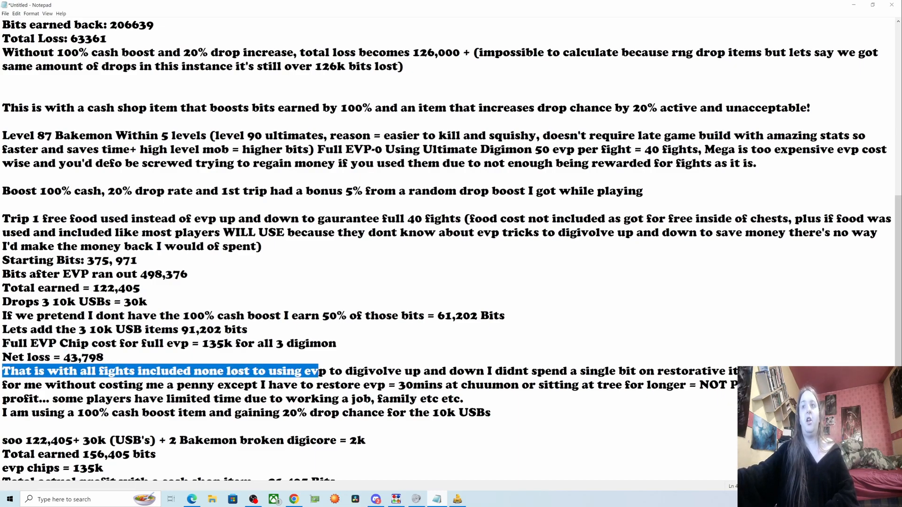
{"action": "left_click_drag", "start_coordinate": [317, 372], "coordinate": [485, 371]}
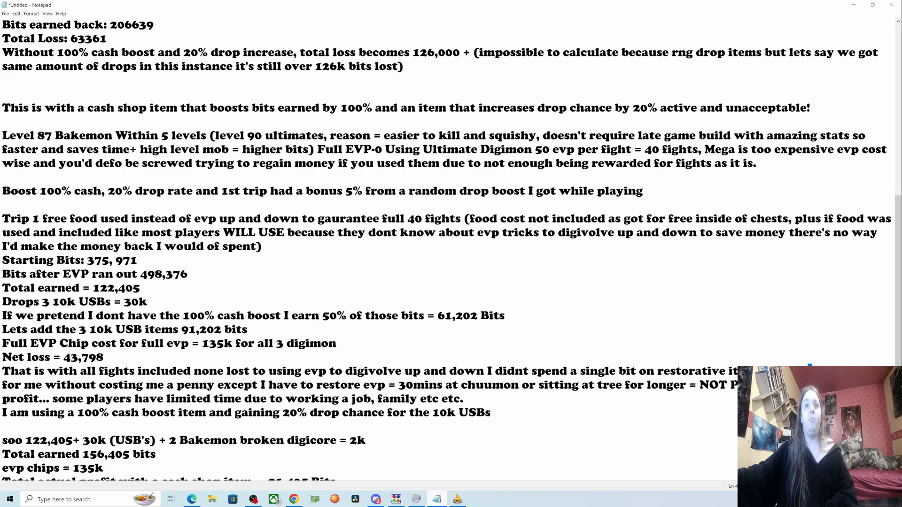
{"action": "left_click_drag", "start_coordinate": [0, 385], "coordinate": [259, 385]}
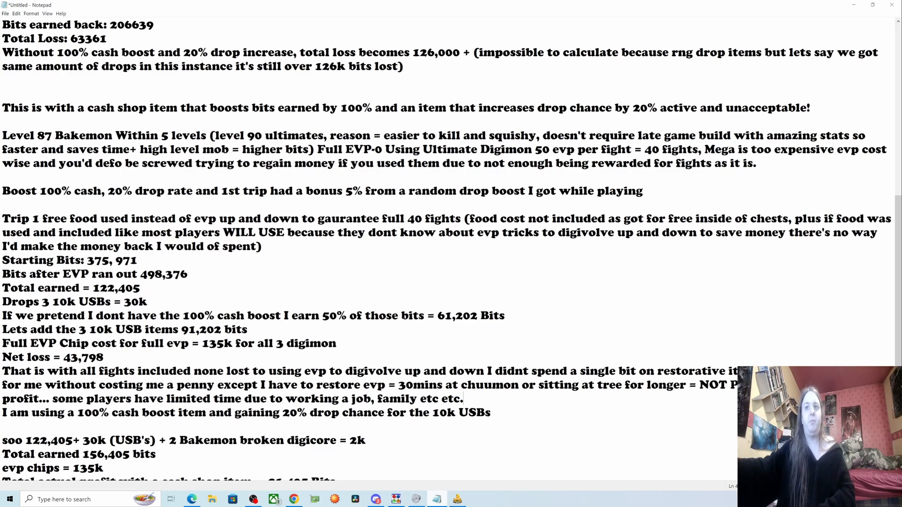
{"action": "left_click_drag", "start_coordinate": [275, 385], "coordinate": [67, 413]}
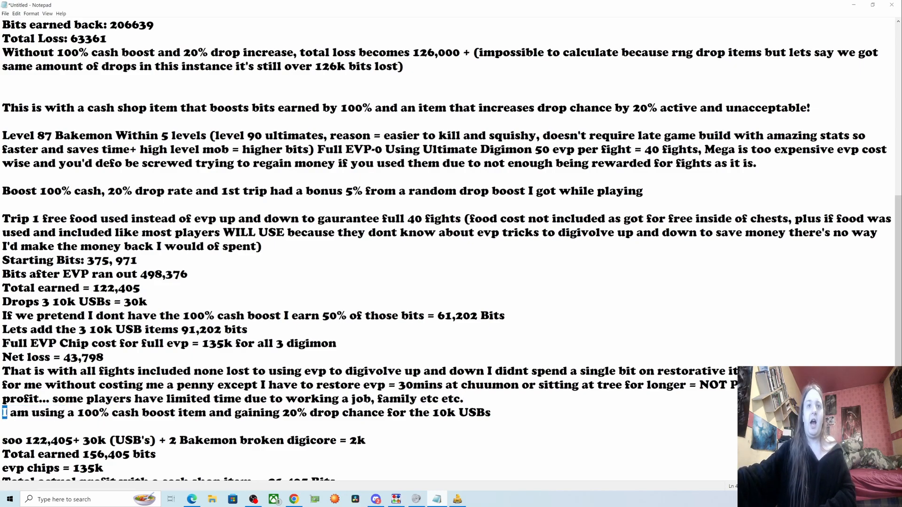
{"action": "left_click_drag", "start_coordinate": [3, 413], "coordinate": [210, 412]}
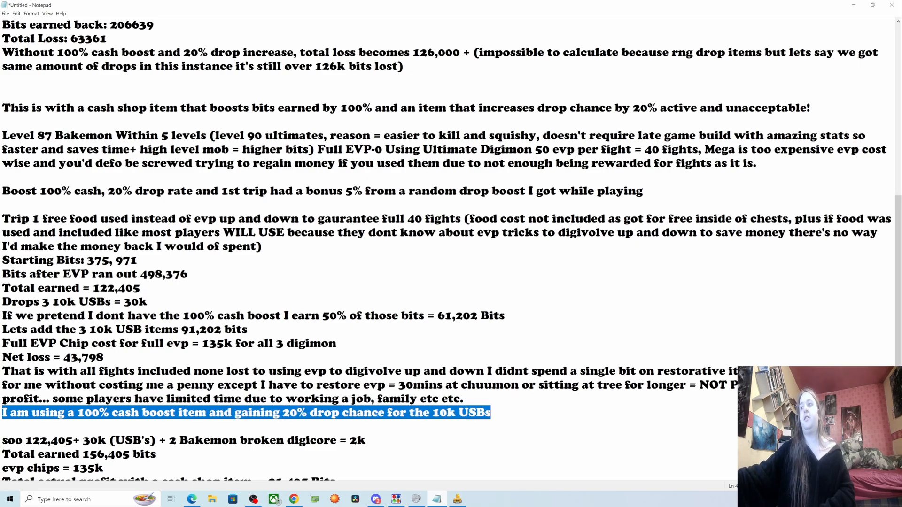
- Highlight the 122,405 plus 30k USB figures and the full rift items sentence
{"action": "scroll", "scroll_direction": "down", "scroll_amount": 3}
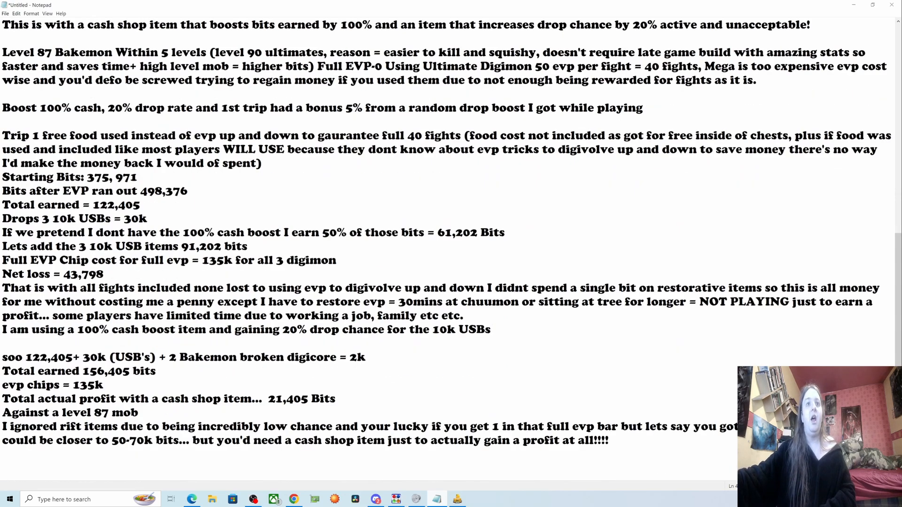
{"action": "left_click_drag", "start_coordinate": [2, 357], "coordinate": [73, 357]}
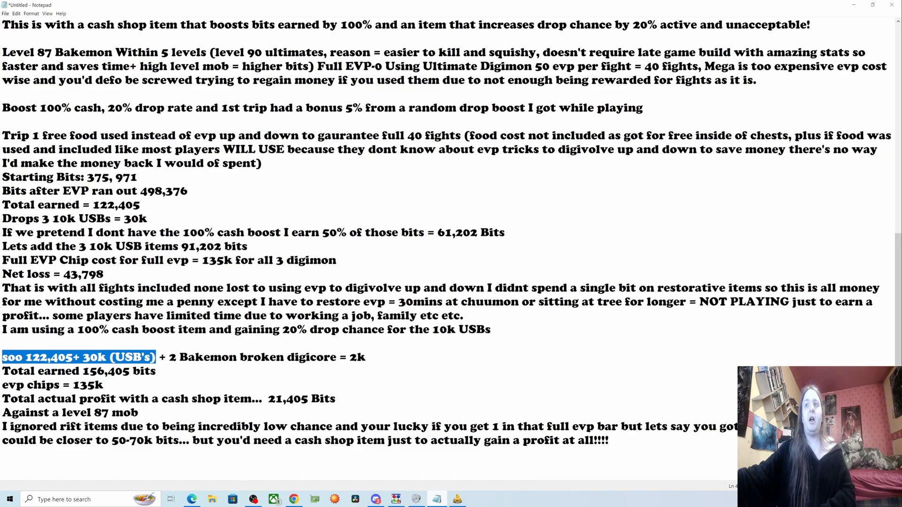
{"action": "left_click", "coordinate": [362, 357]}
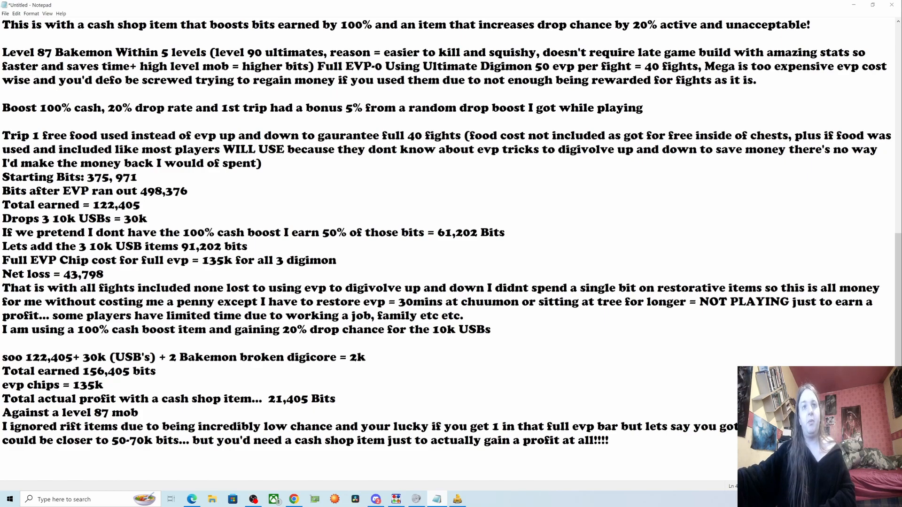
{"action": "triple_click", "coordinate": [78, 371]}
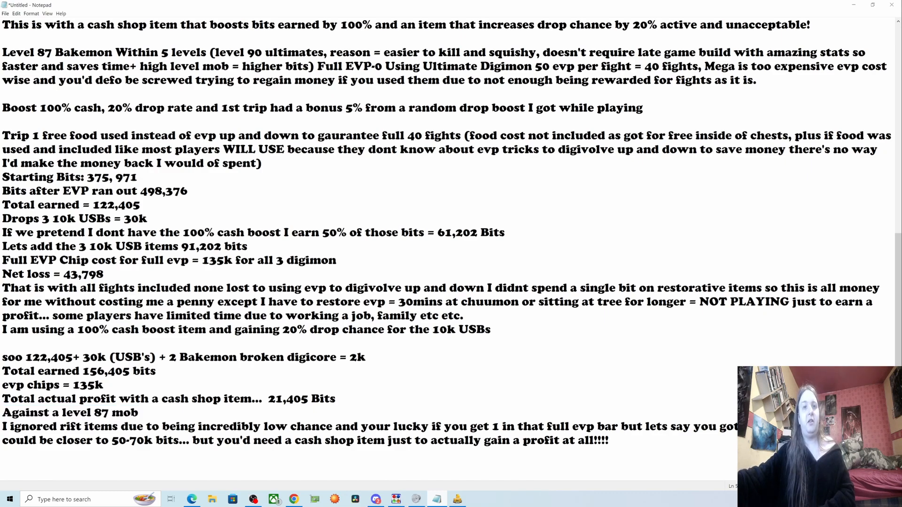
{"action": "left_click_drag", "start_coordinate": [0, 427], "coordinate": [236, 427]}
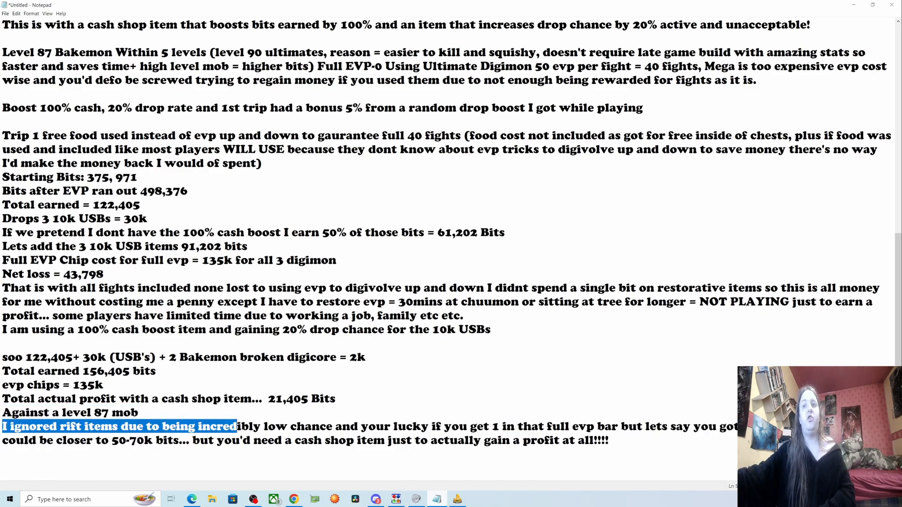
{"action": "left_click_drag", "start_coordinate": [230, 426], "coordinate": [483, 426]}
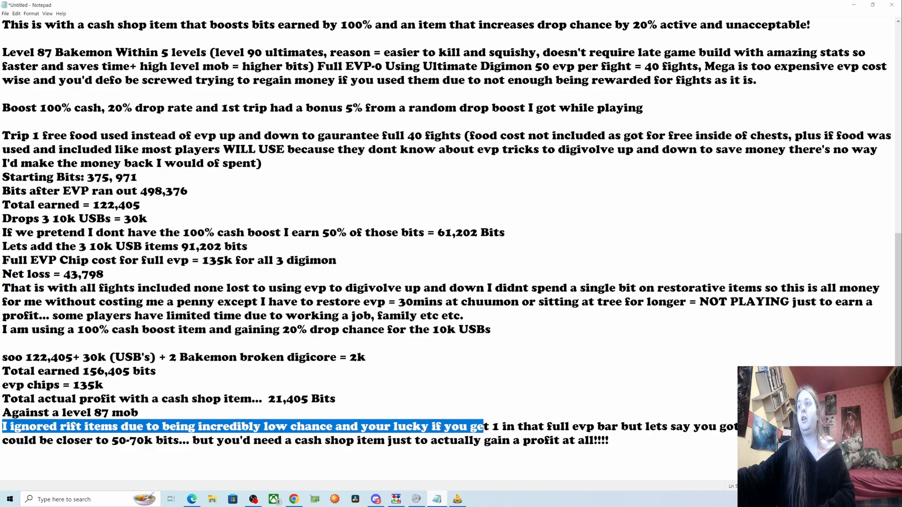
{"action": "left_click_drag", "start_coordinate": [483, 427], "coordinate": [661, 427]}
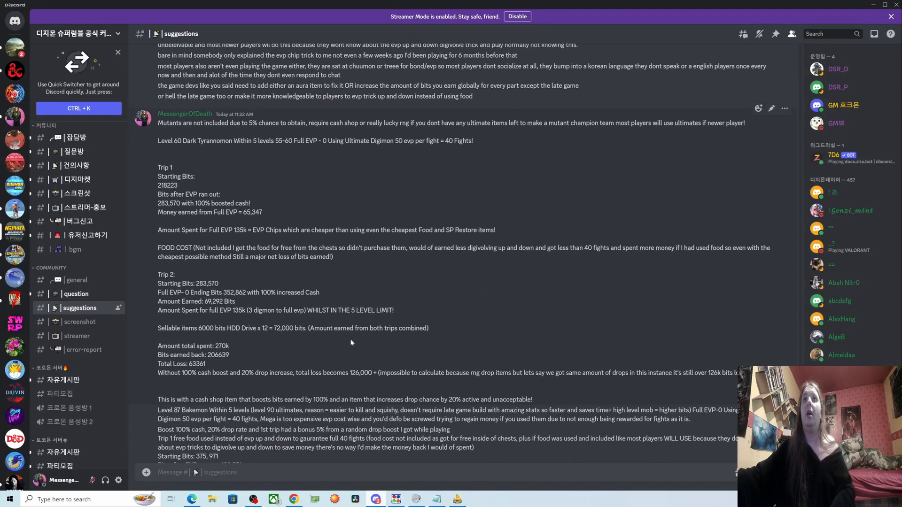
- Scroll through the Discord suggestions post, then bring the Notepad grinding notes back into view
{"action": "scroll", "scroll_direction": "down", "scroll_amount": 3}
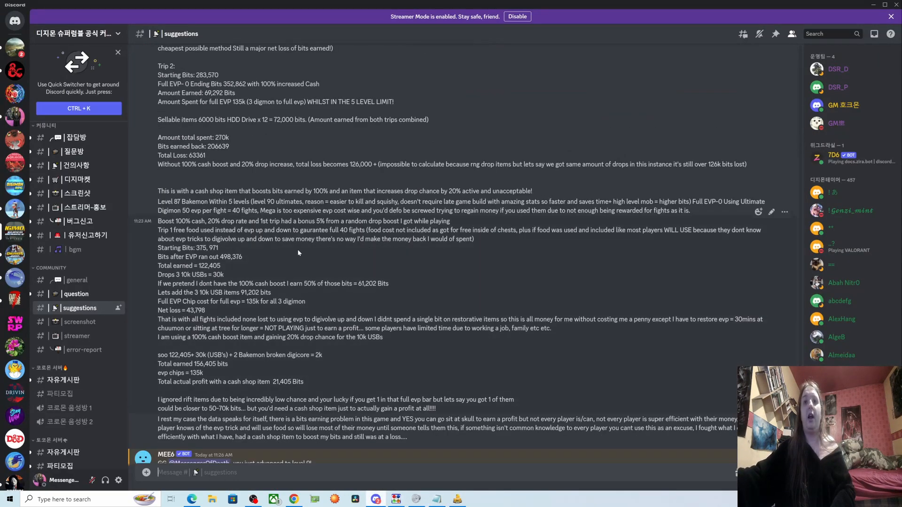
{"action": "scroll", "scroll_direction": "down", "scroll_amount": 3}
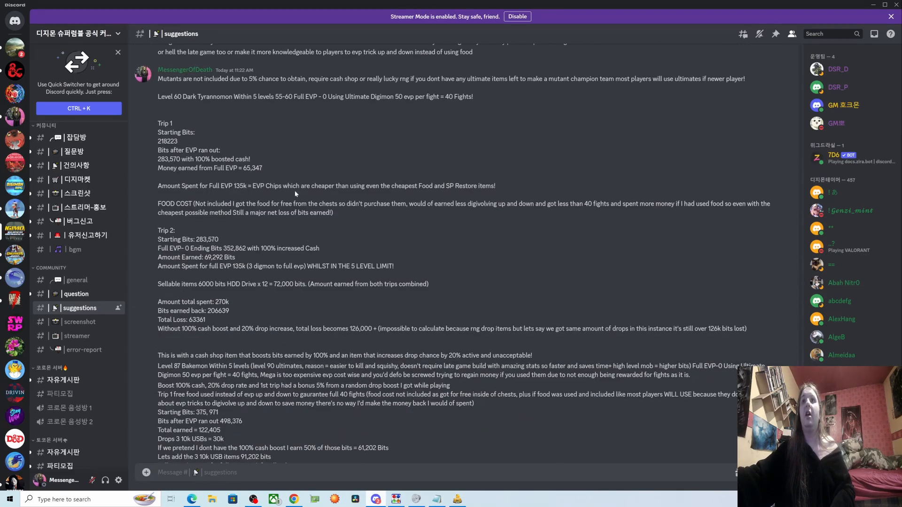
{"action": "scroll", "scroll_direction": "down", "scroll_amount": 3}
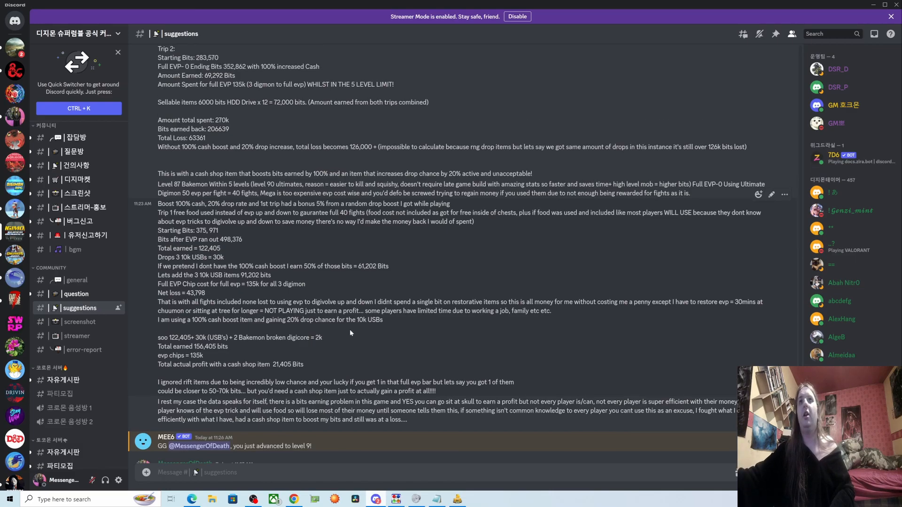
{"action": "scroll", "scroll_direction": "down", "scroll_amount": 3}
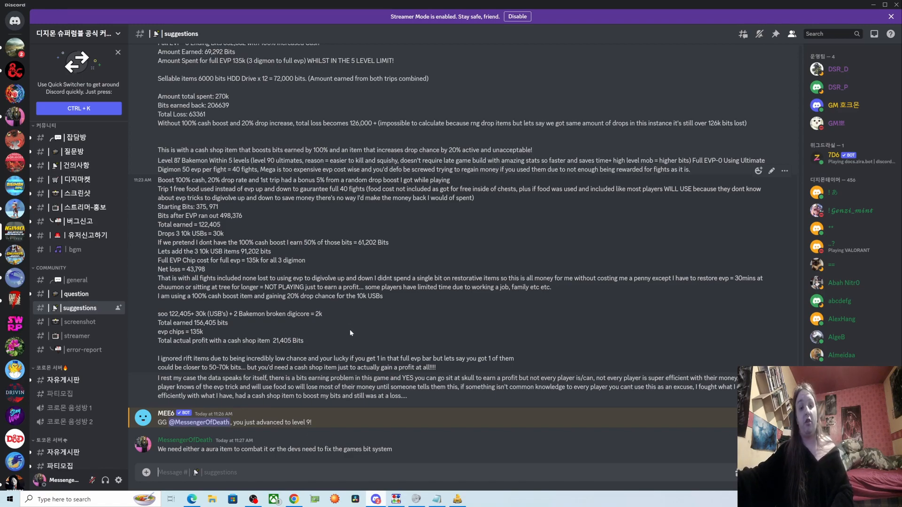
{"action": "mouse_move", "coordinate": [288, 149]}
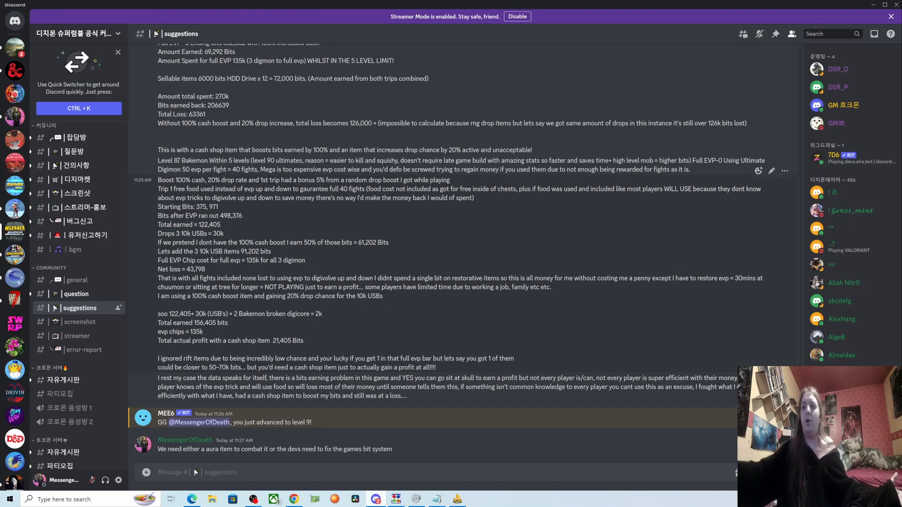
{"action": "left_click", "coordinate": [436, 499]}
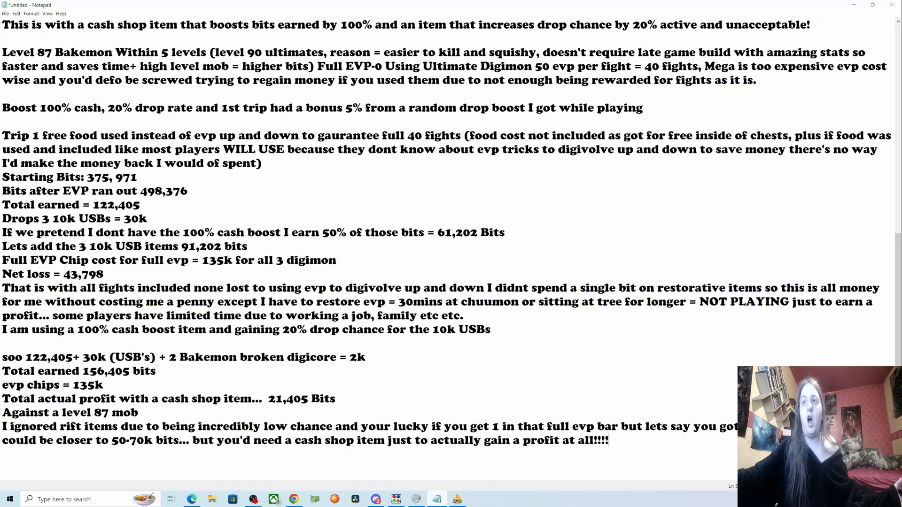